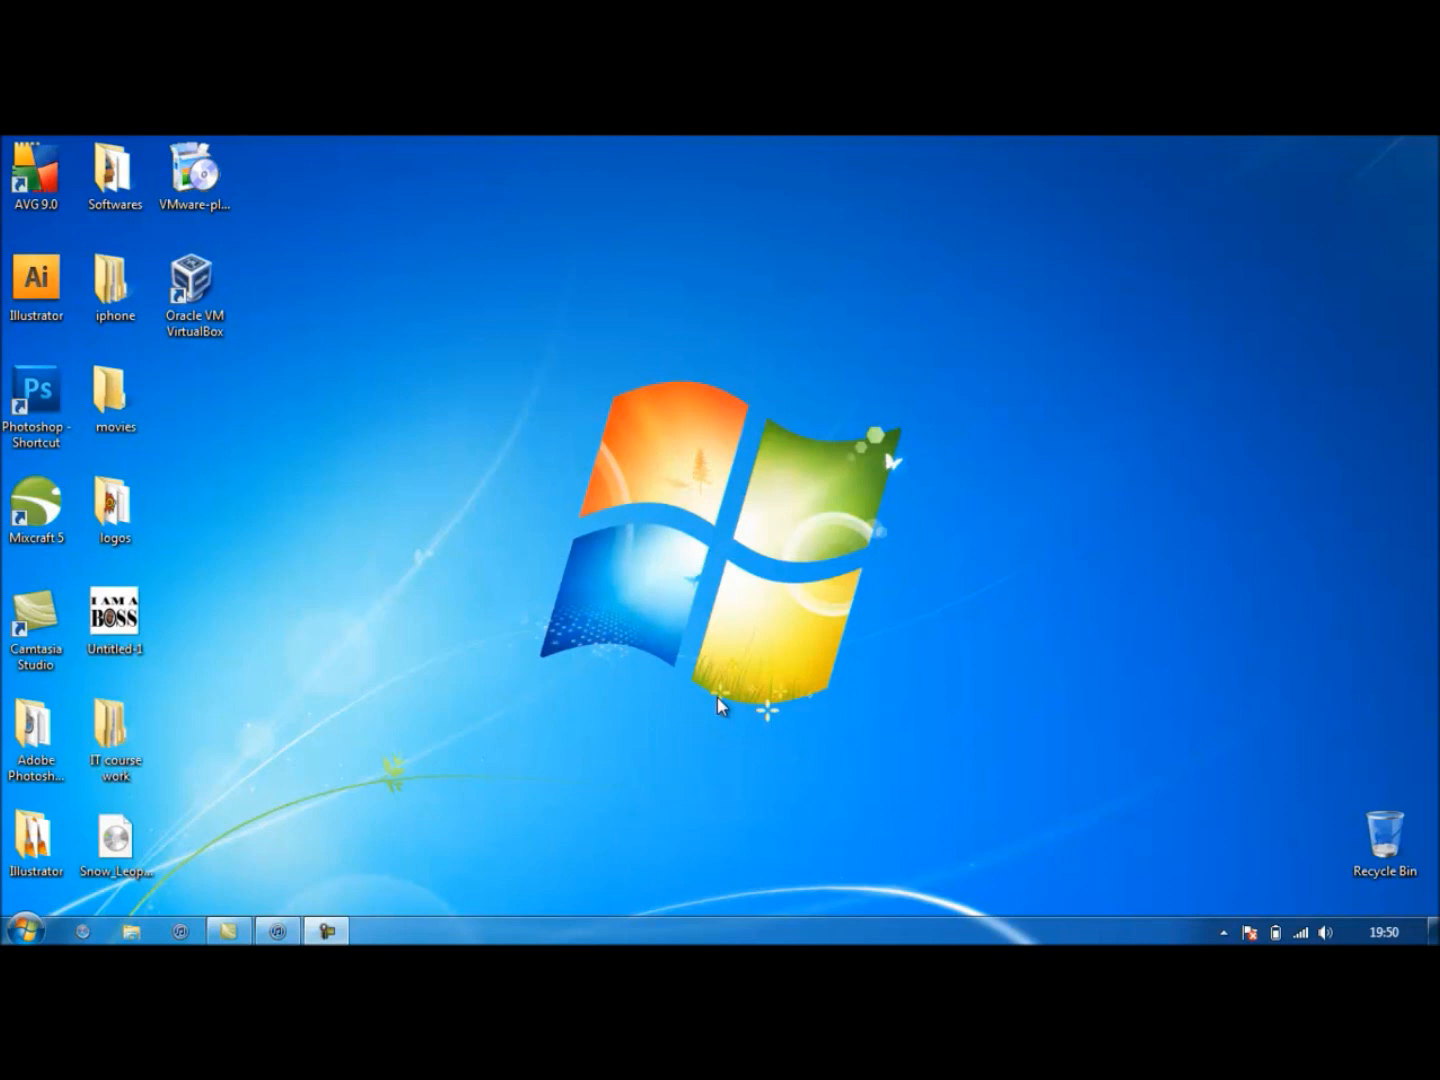
{"action": "mouse_move", "coordinate": [533, 600]}
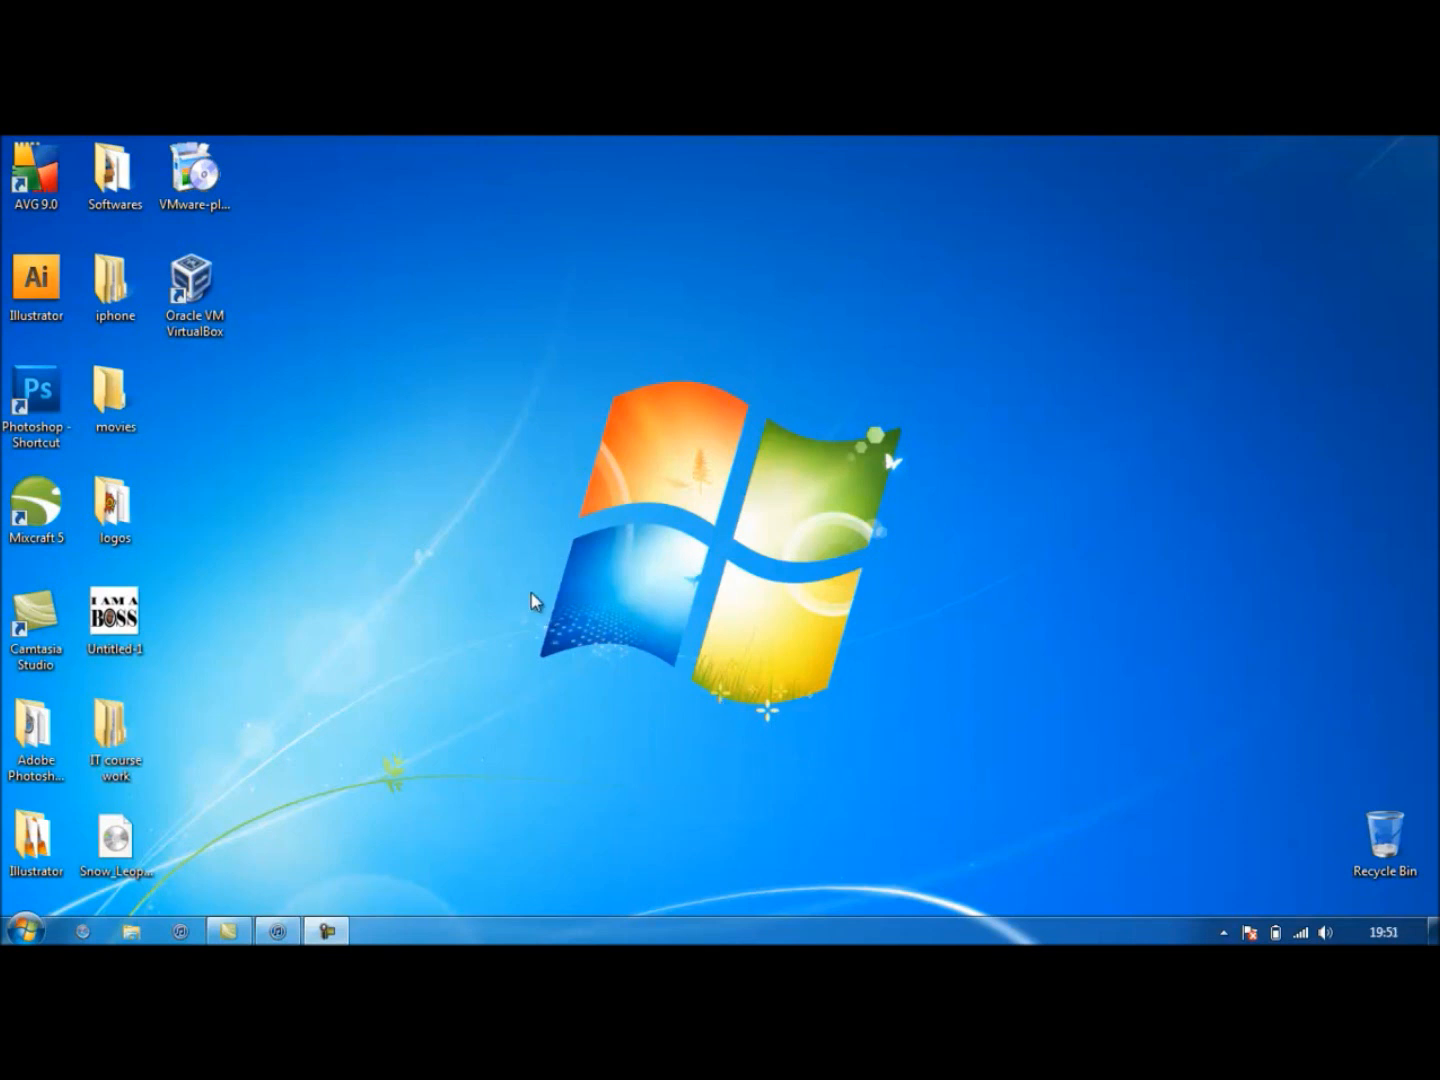
{"action": "mouse_move", "coordinate": [276, 930]}
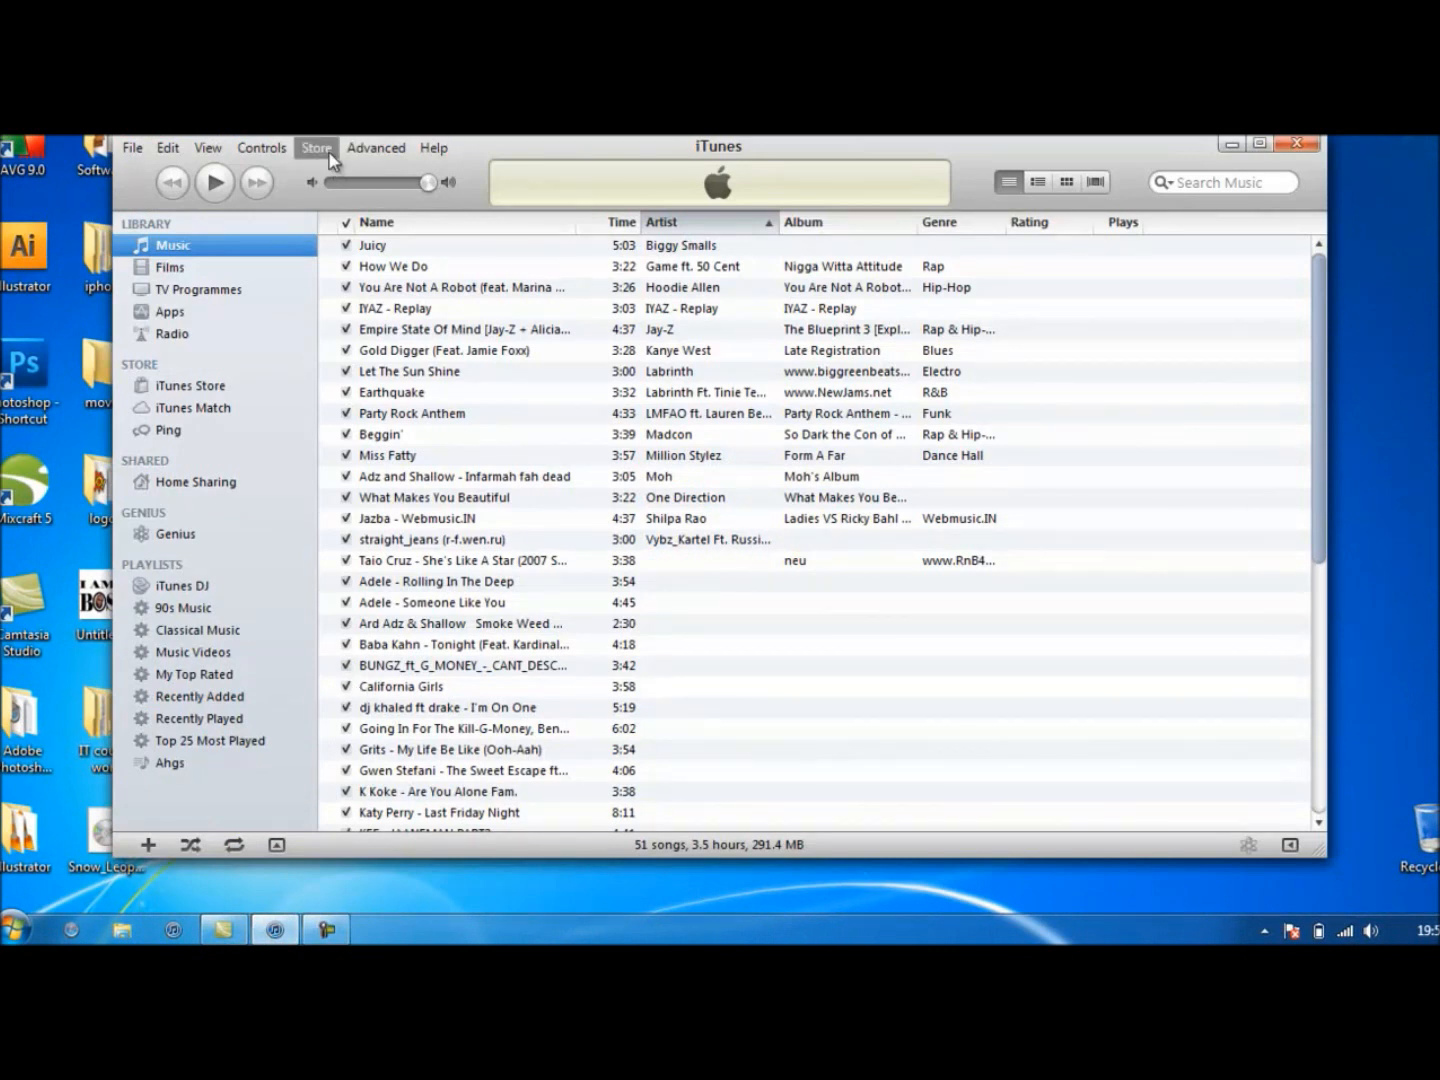
Step: Authorise this computer from the Store menu by submitting the Apple ID and password
{"action": "left_click", "coordinate": [316, 147]}
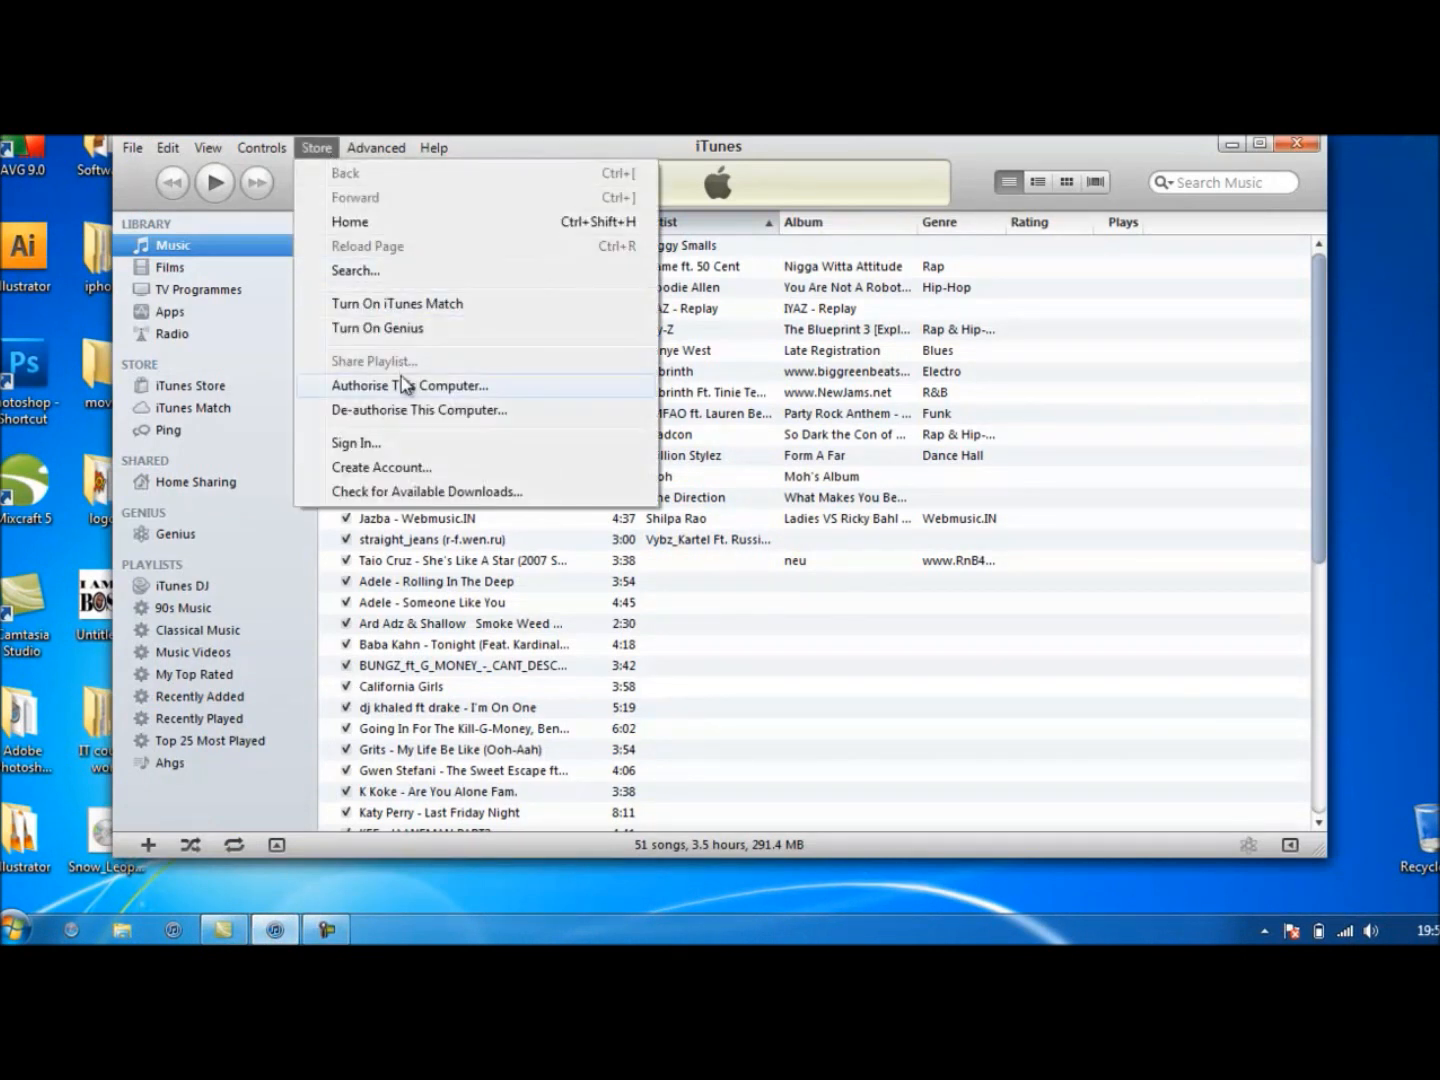
{"action": "left_click", "coordinate": [410, 385]}
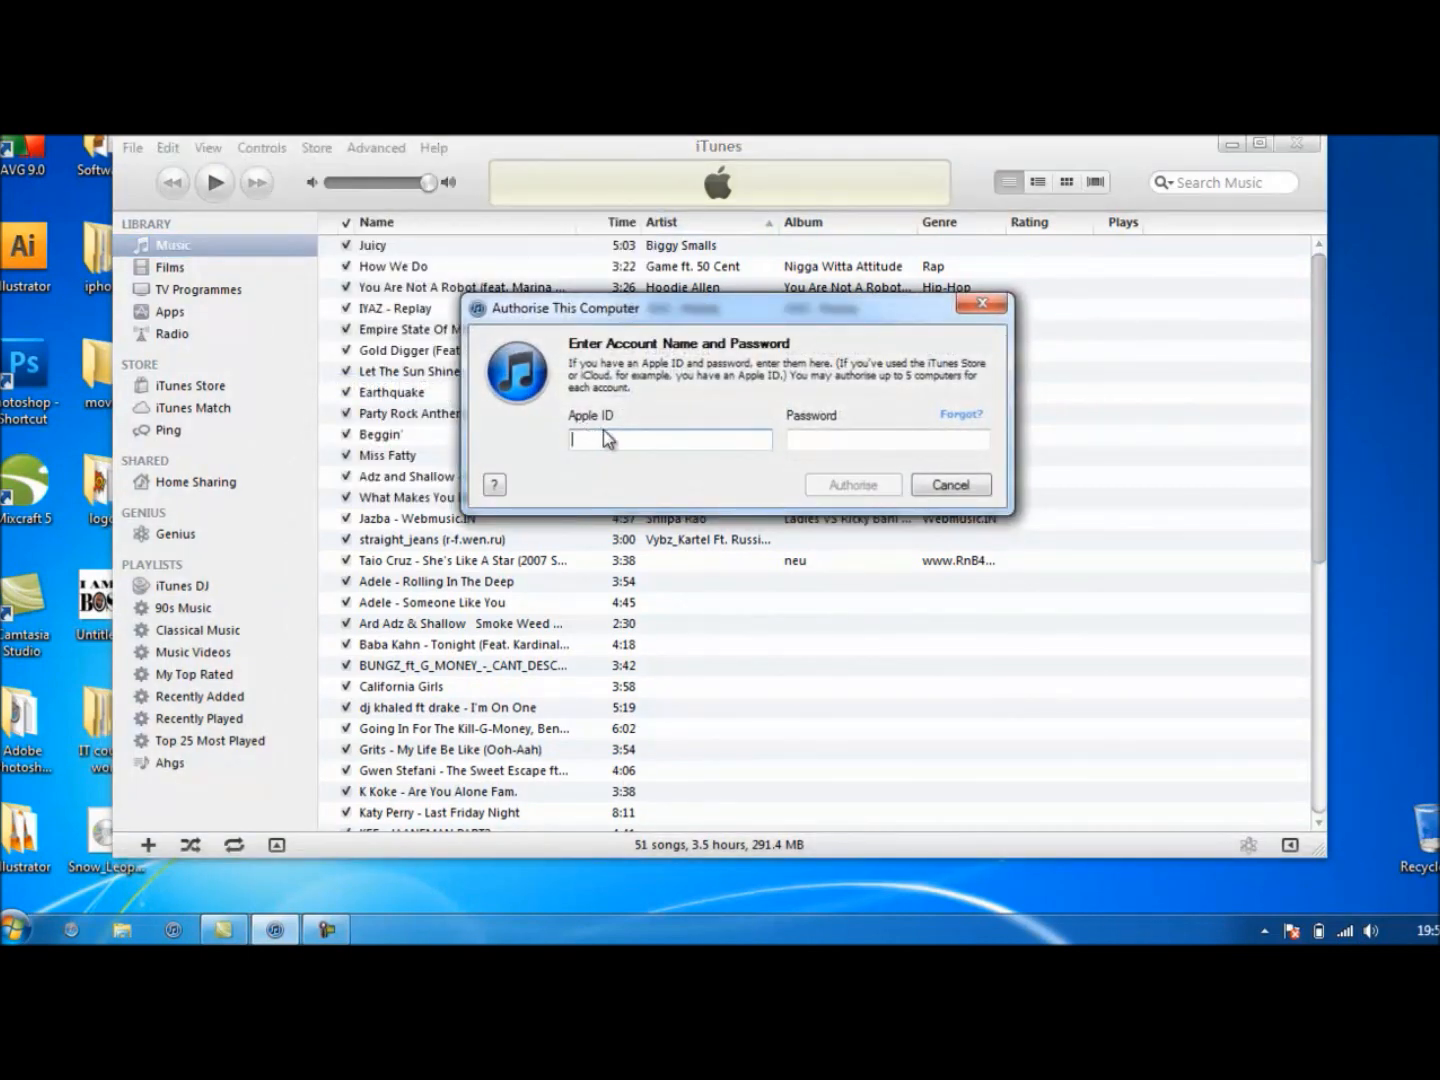
{"action": "type", "text": "nnefnefnfien"}
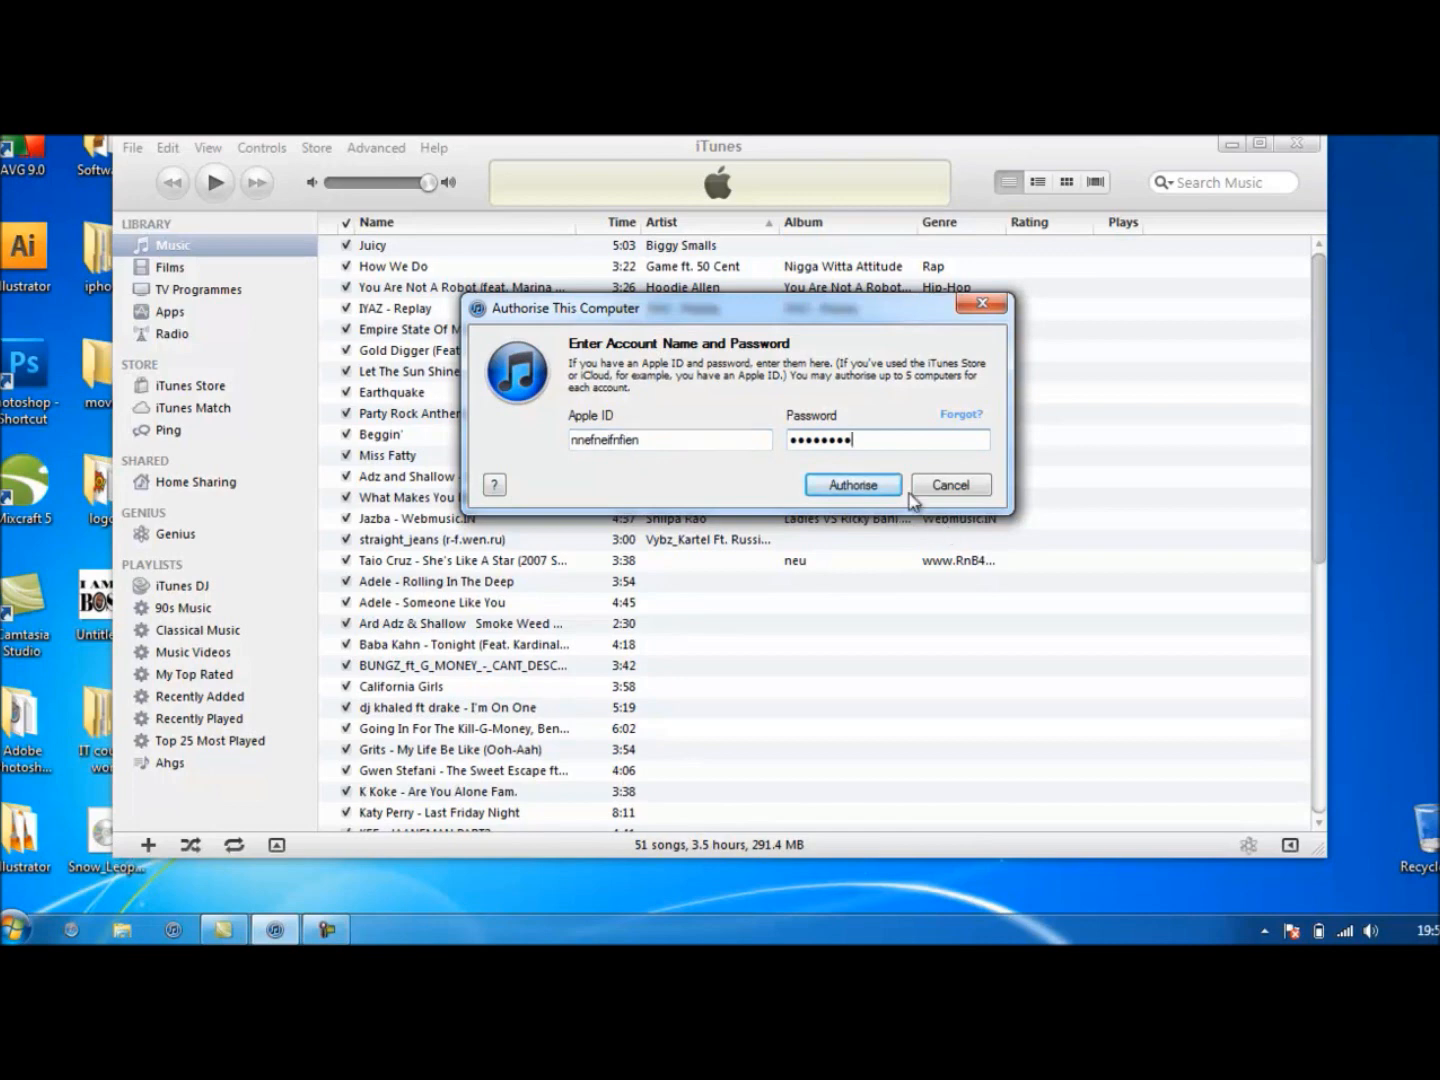
{"action": "left_click", "coordinate": [851, 484]}
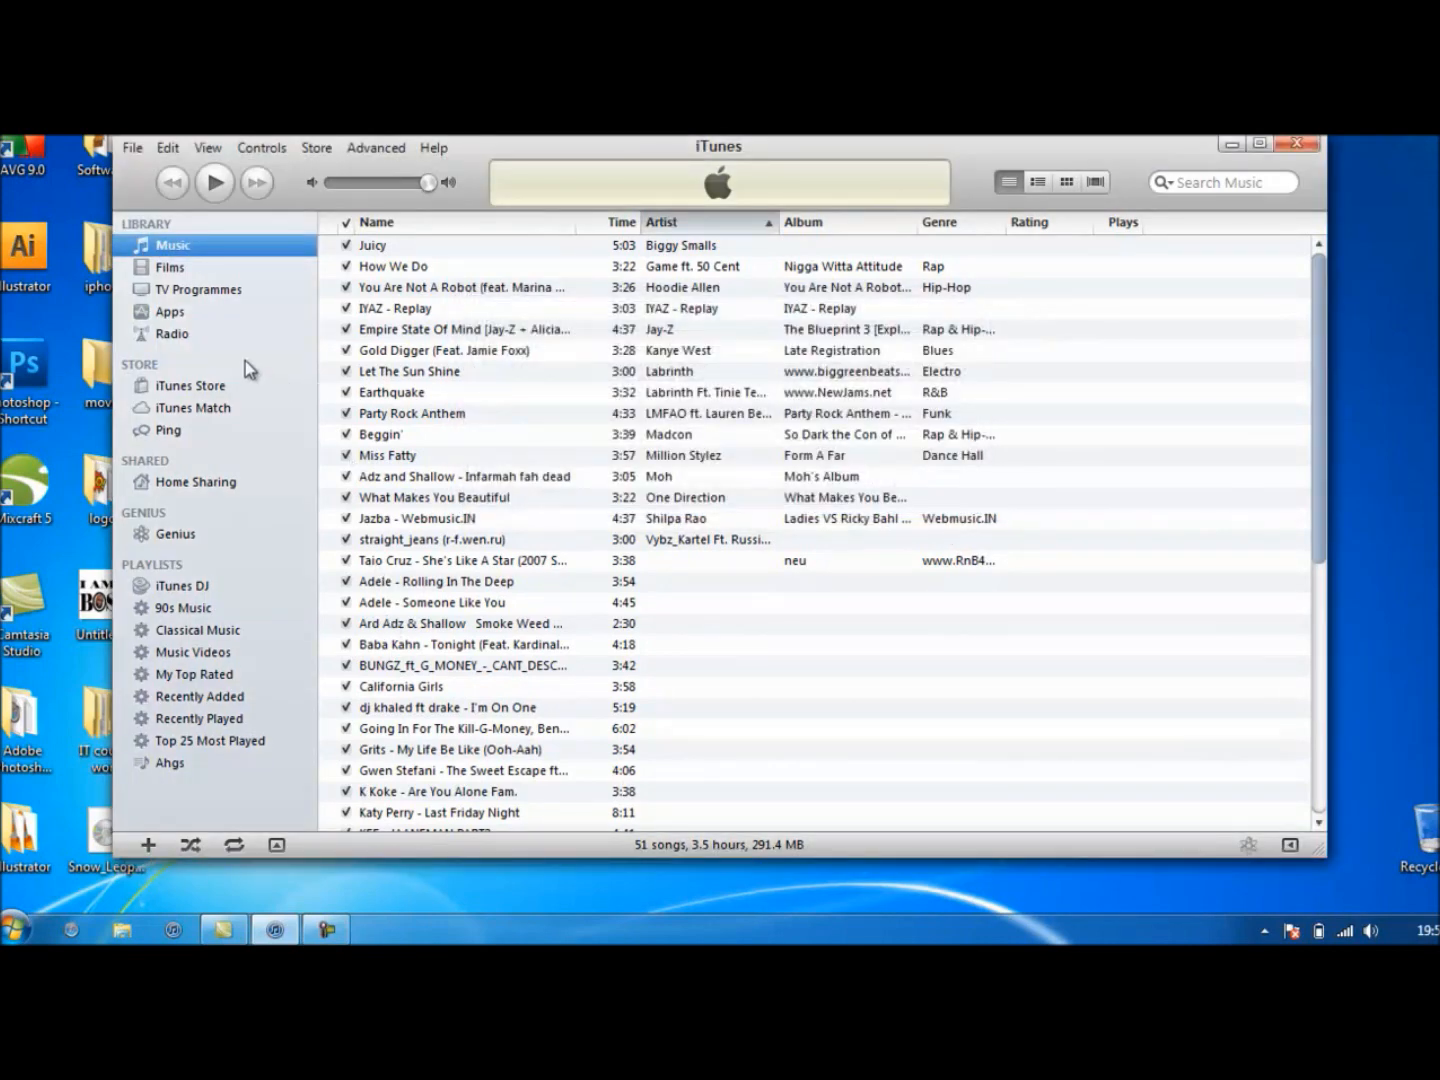
Step: Show the Apps library listing 35 iPhone, iPod touch and iPad apps
{"action": "left_click", "coordinate": [170, 311]}
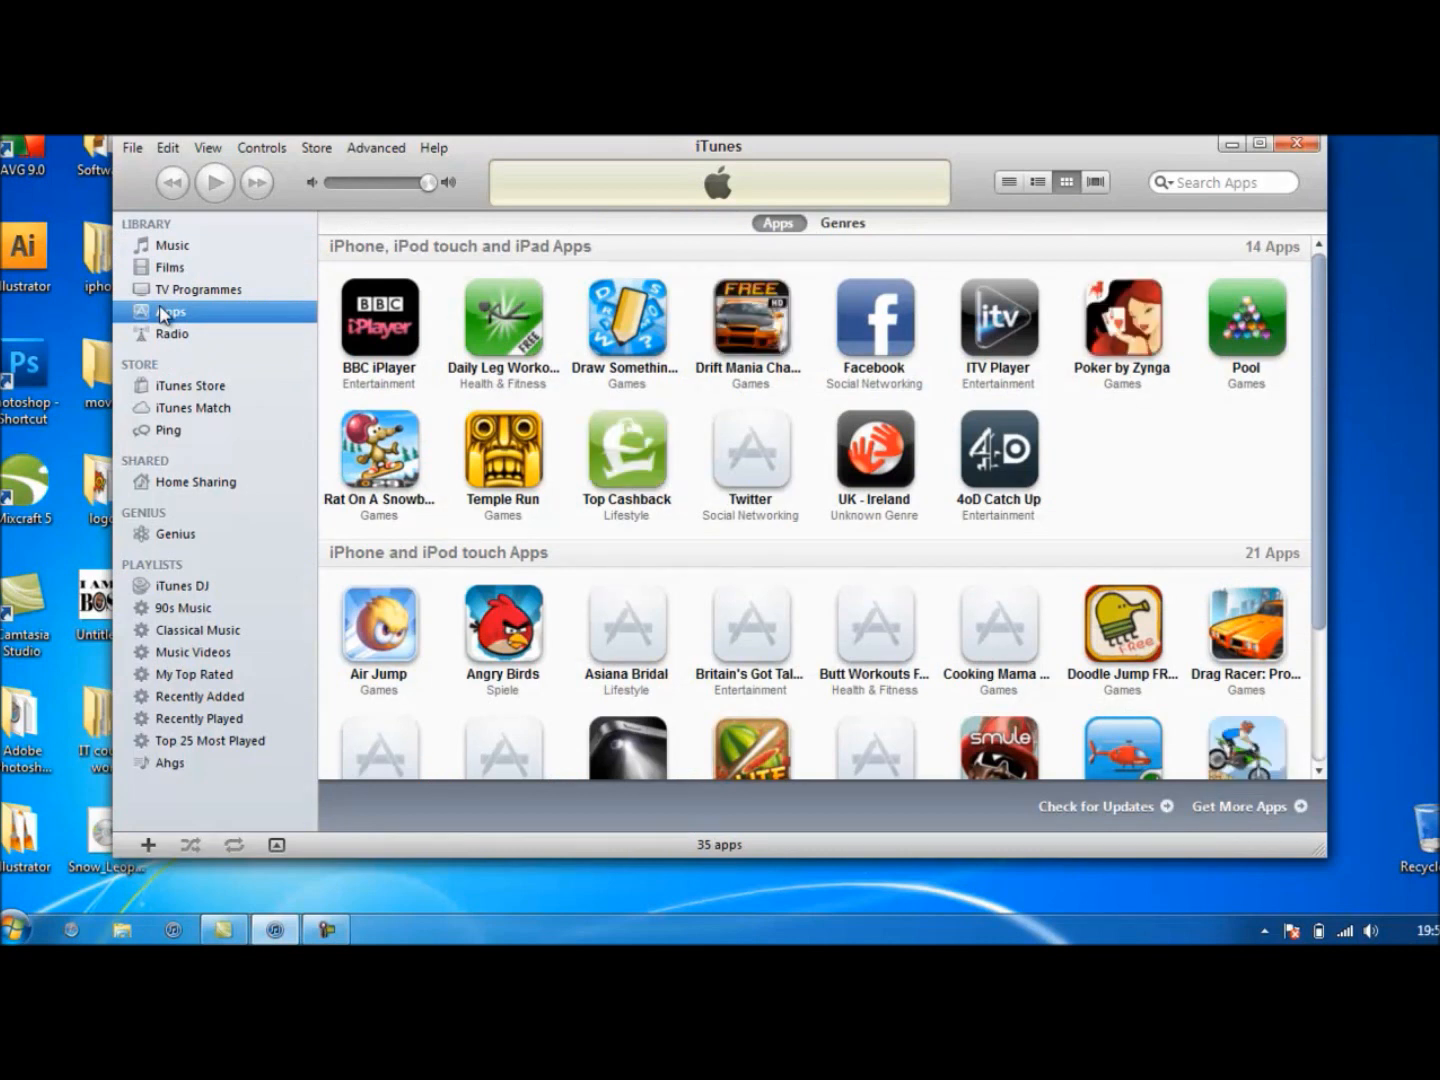
{"action": "mouse_move", "coordinate": [205, 318]}
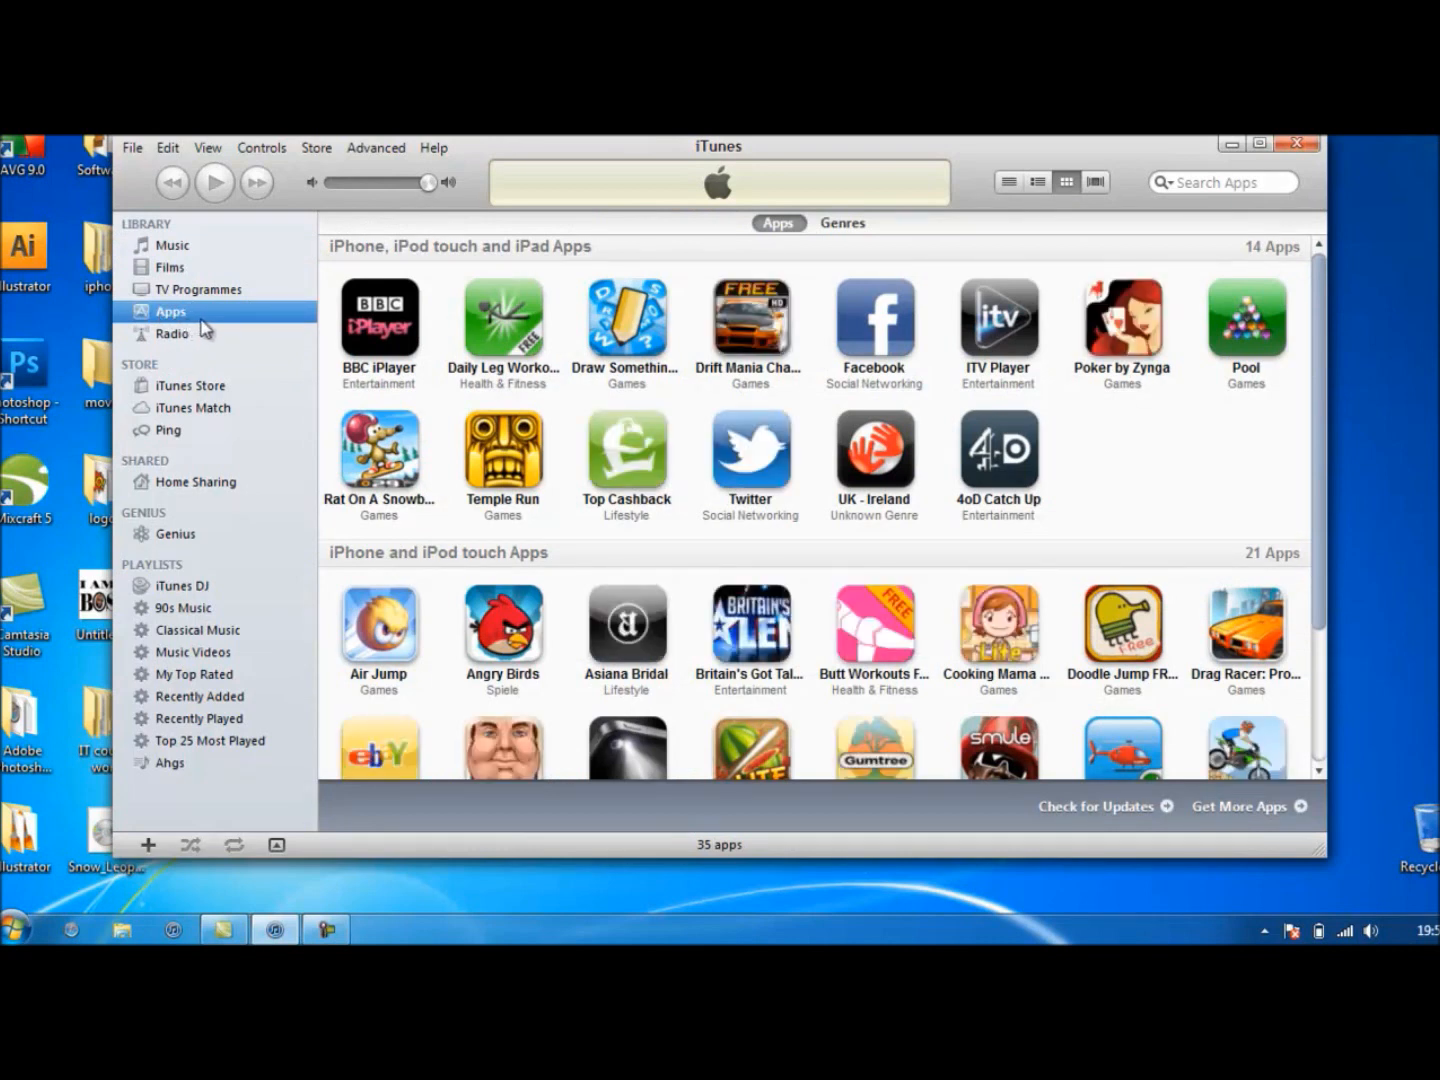
{"action": "mouse_move", "coordinate": [1212, 155]}
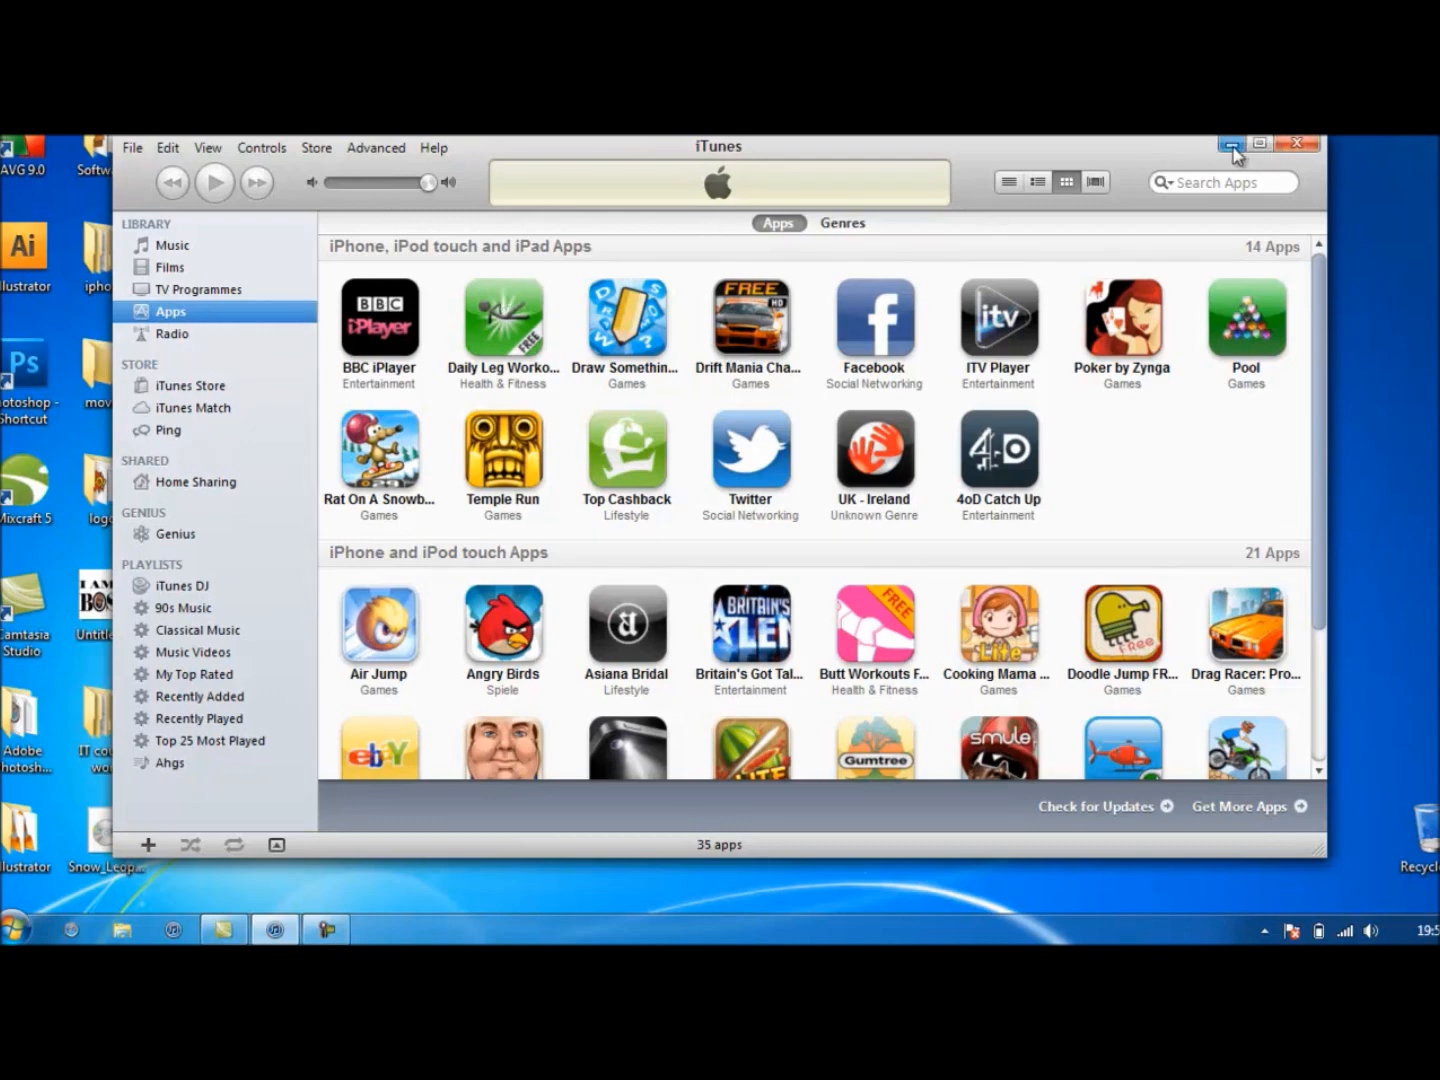
{"action": "mouse_move", "coordinate": [1058, 302]}
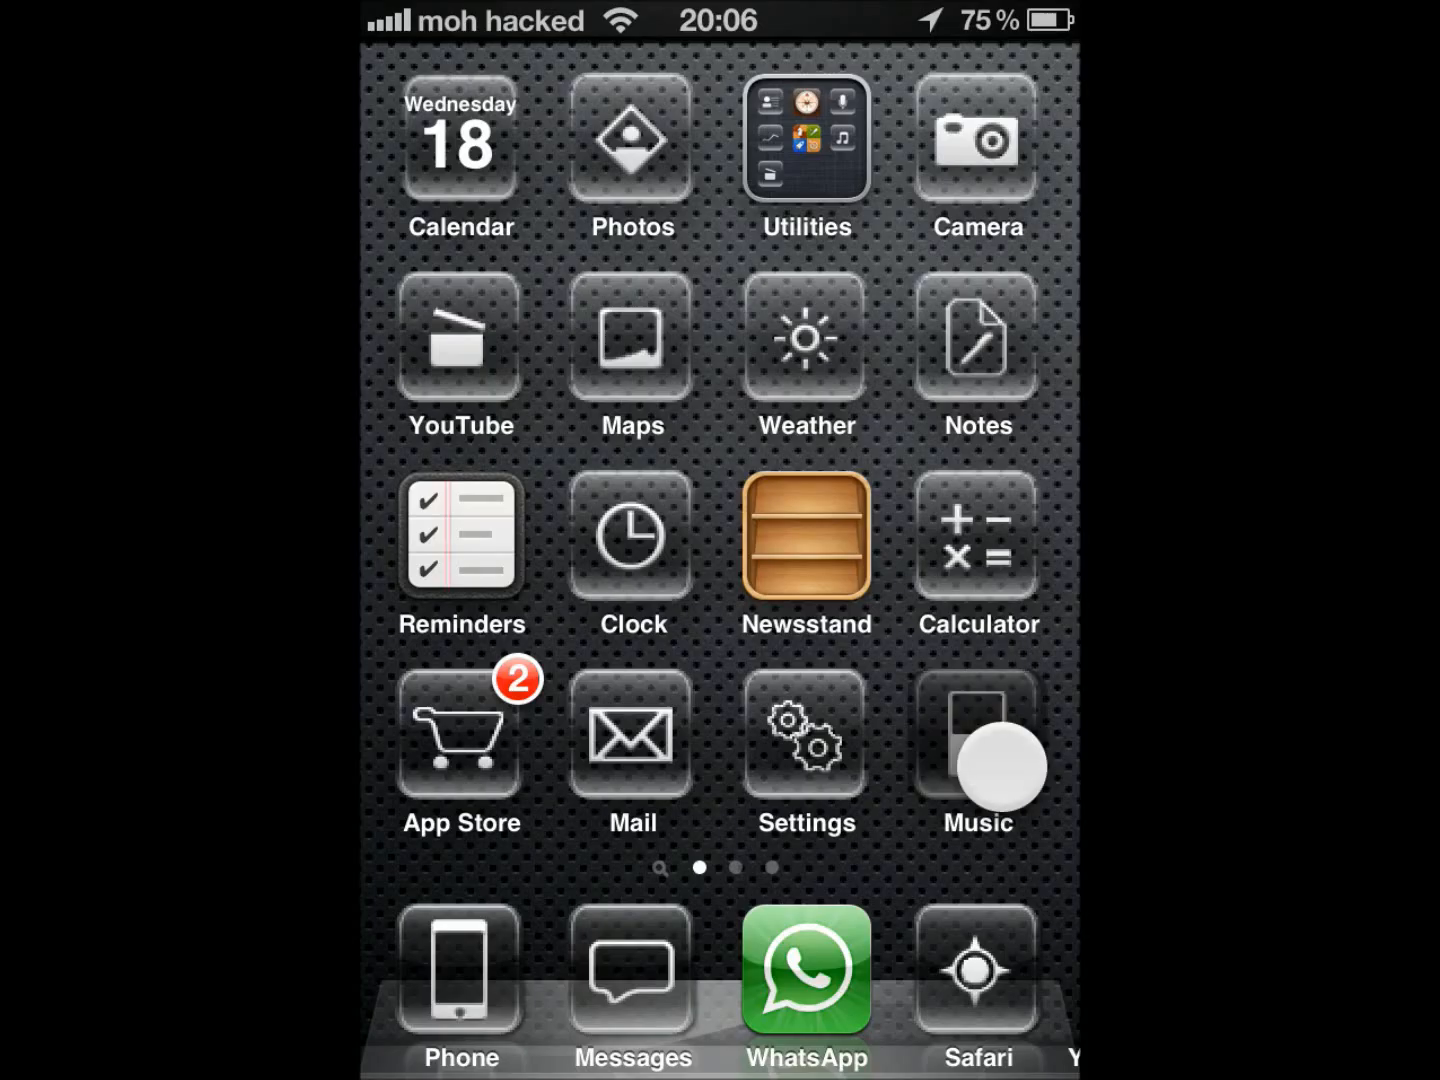
Step: Go to the second home screen page and launch Cydia from the Jailbreak folder
{"action": "scroll", "scroll_direction": "left", "scroll_amount": 3}
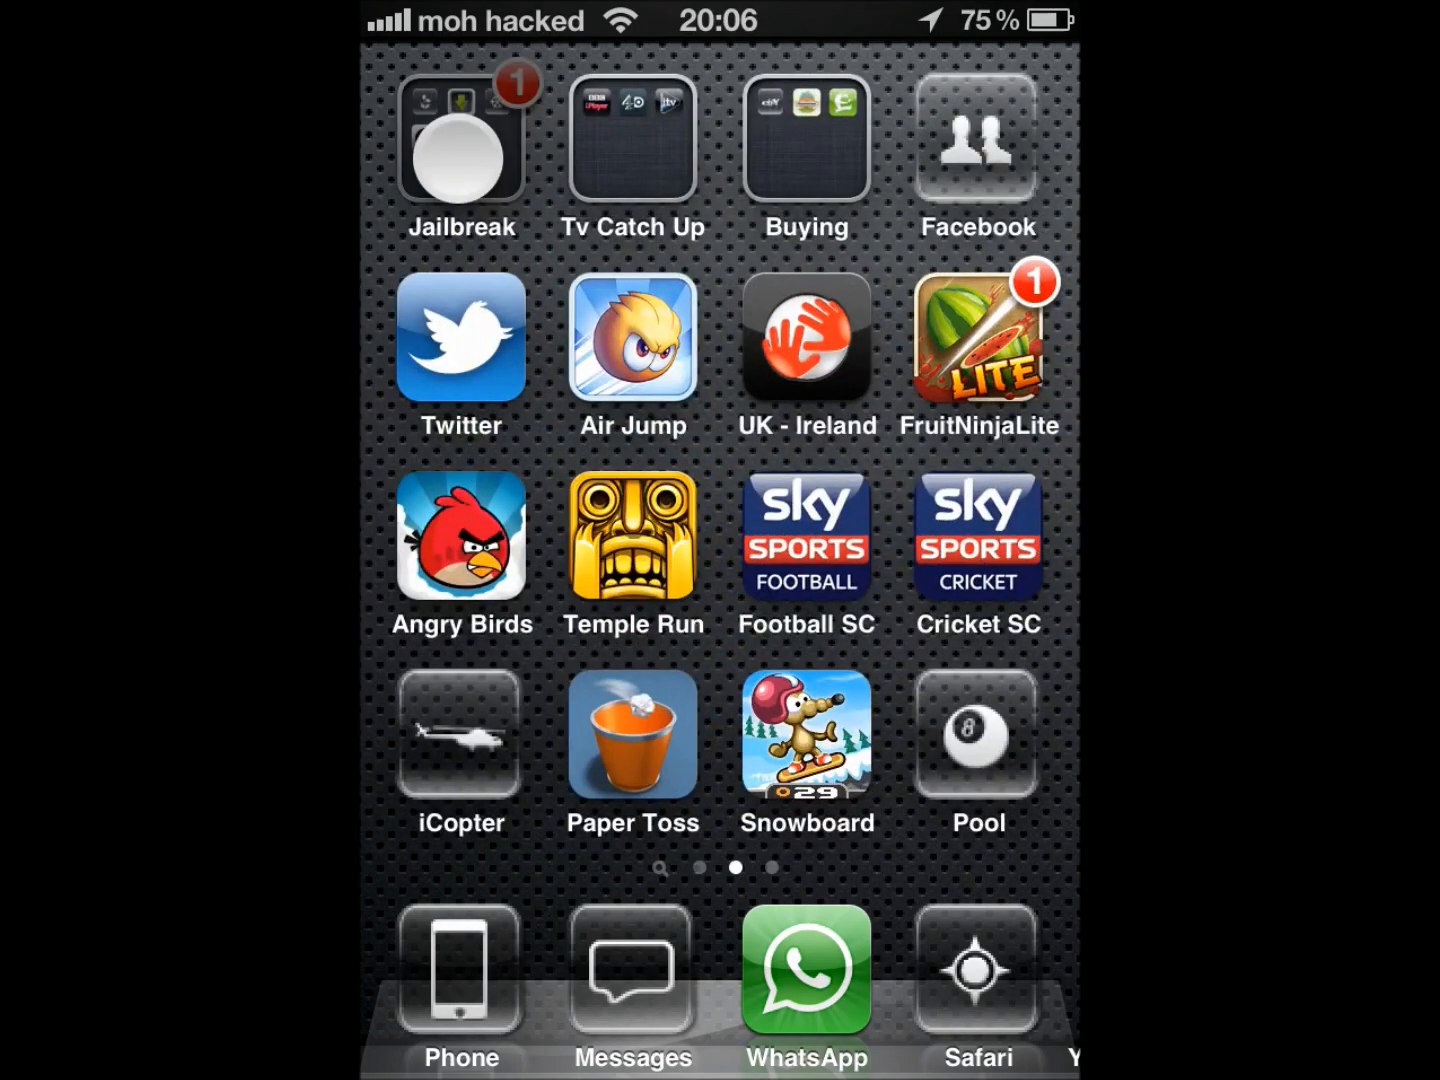
{"action": "left_click", "coordinate": [461, 137]}
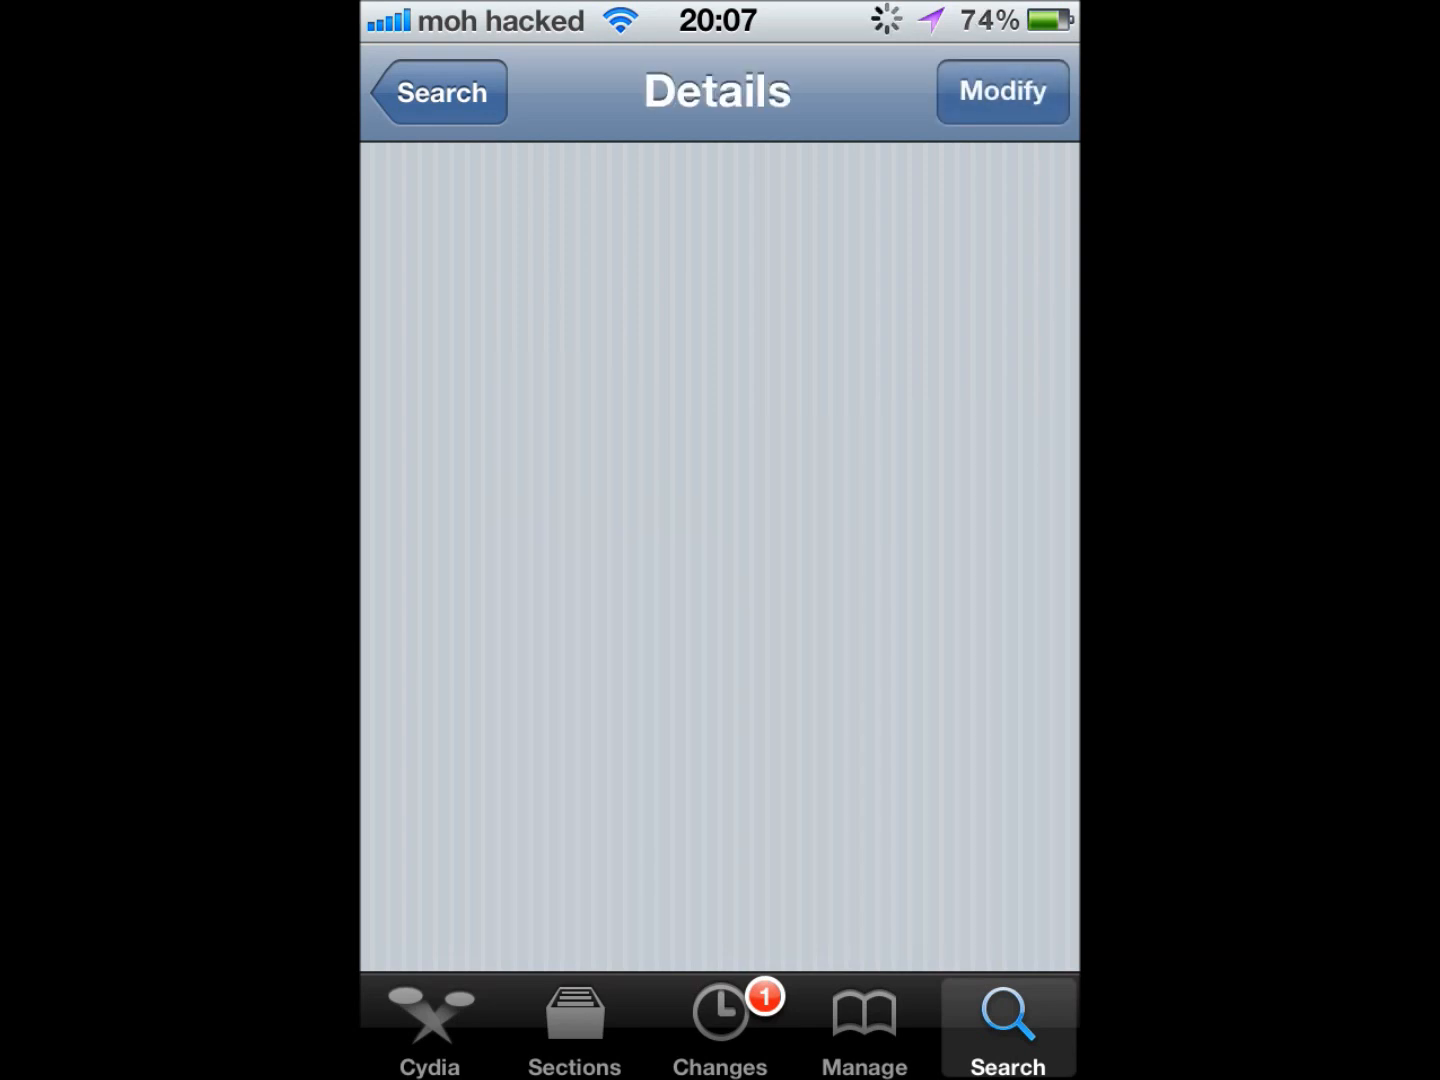
Step: Leave the Display Recorder search and show Cydia's sources list under Manage
{"action": "left_click", "coordinate": [438, 92]}
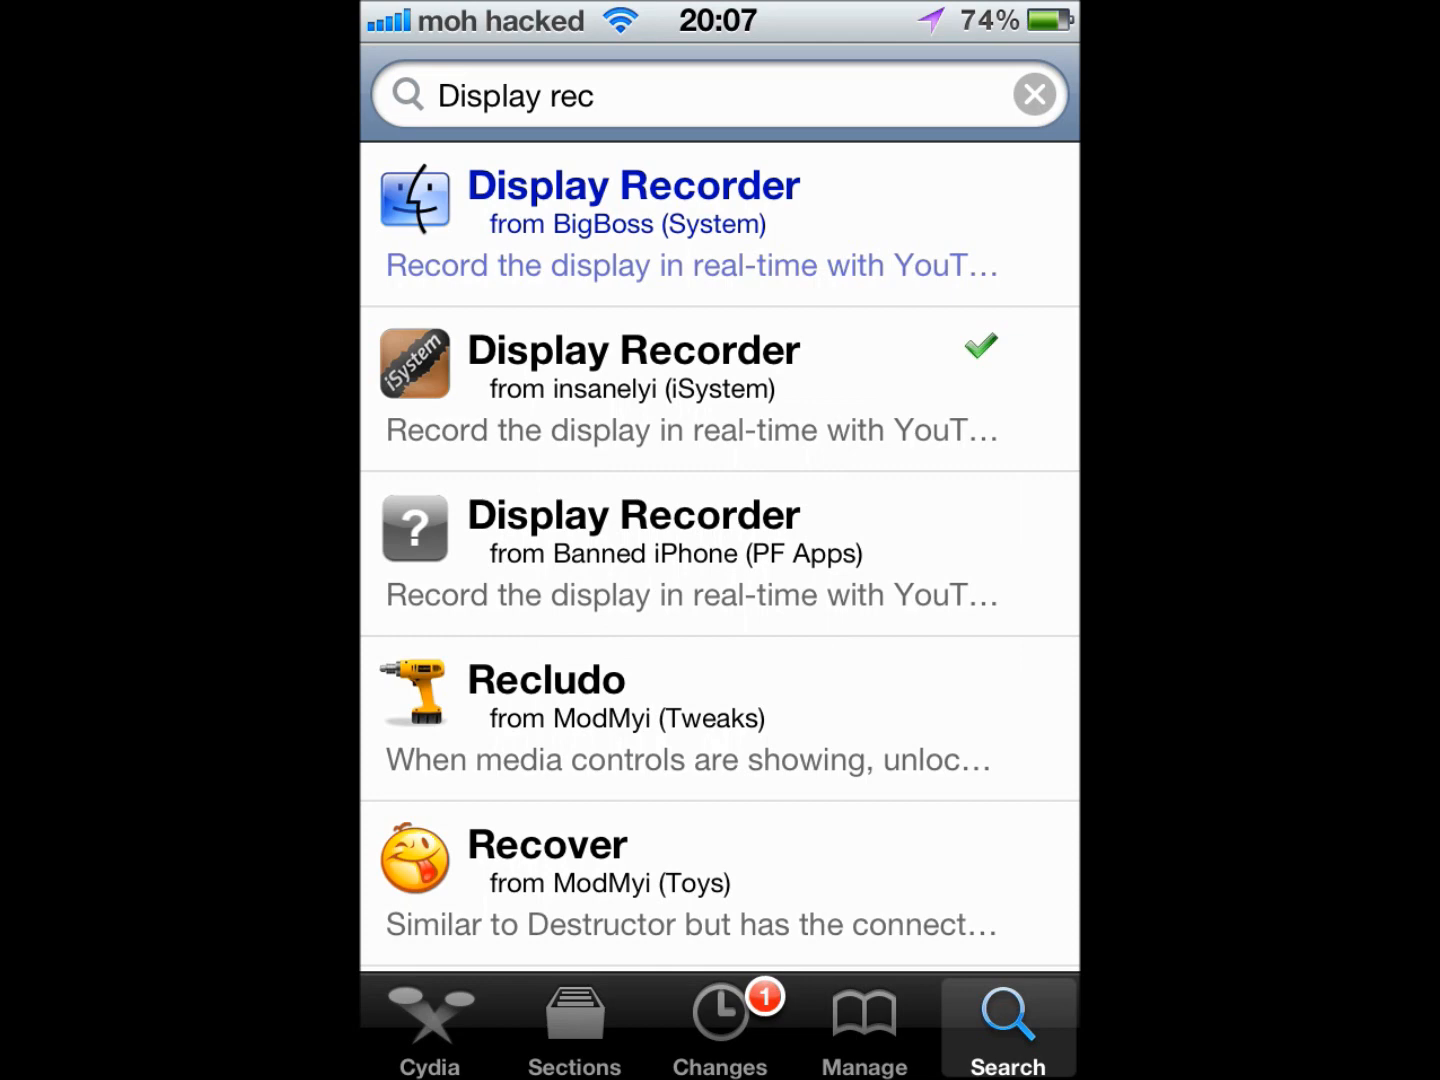
{"action": "left_click", "coordinate": [862, 1027]}
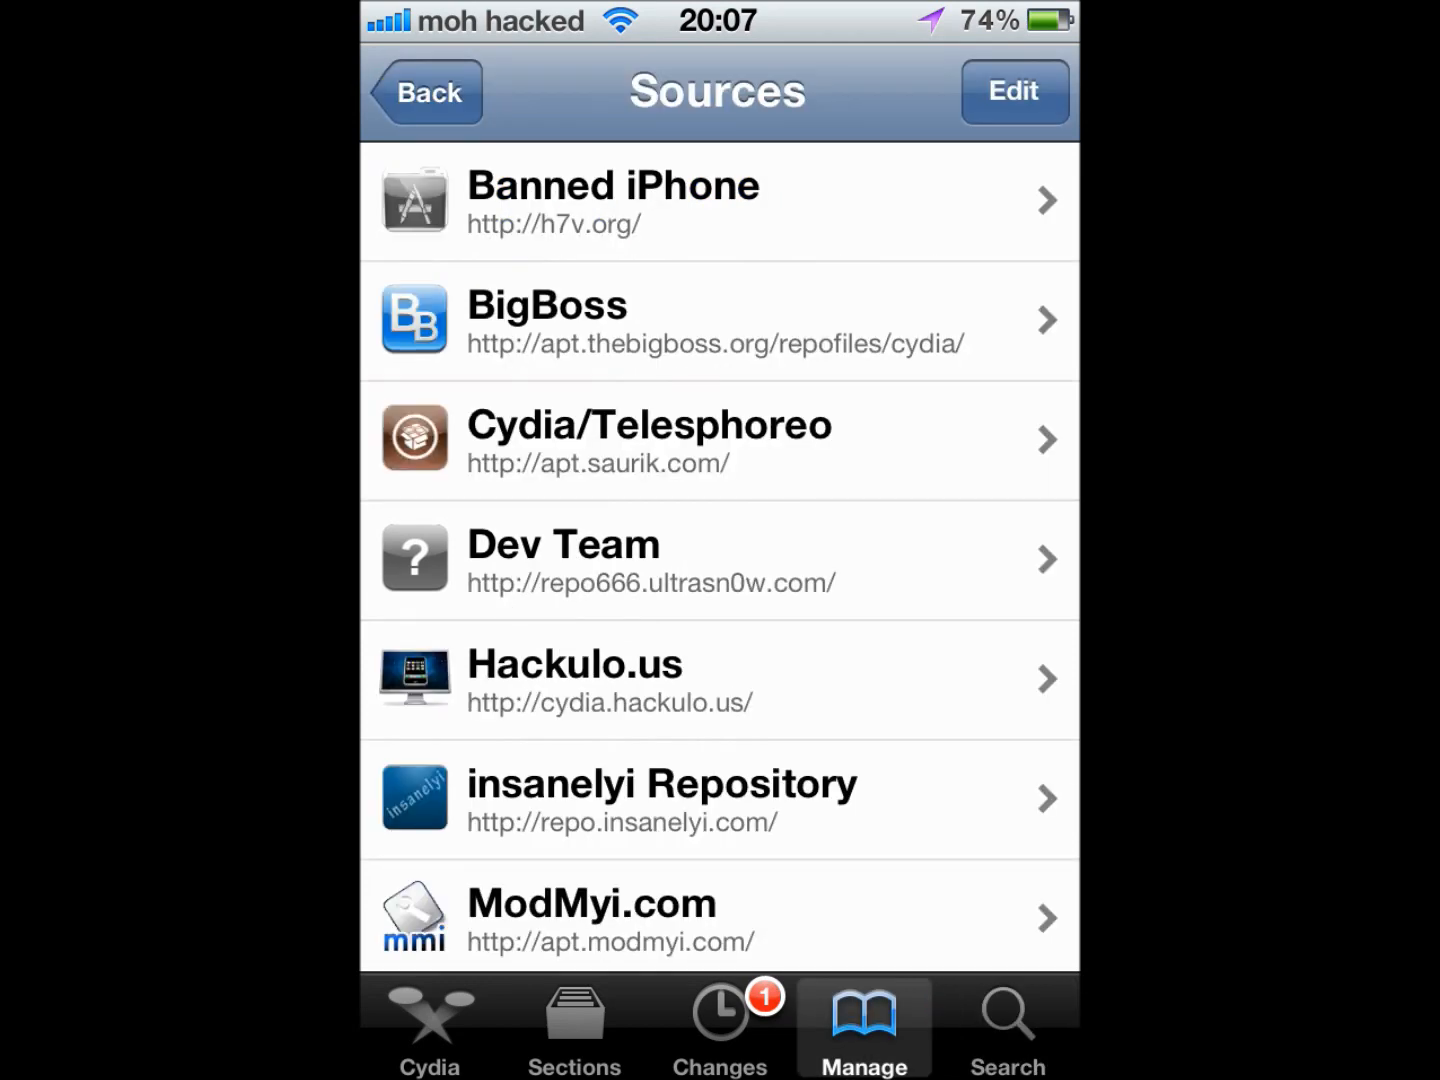
{"action": "left_click", "coordinate": [1013, 92]}
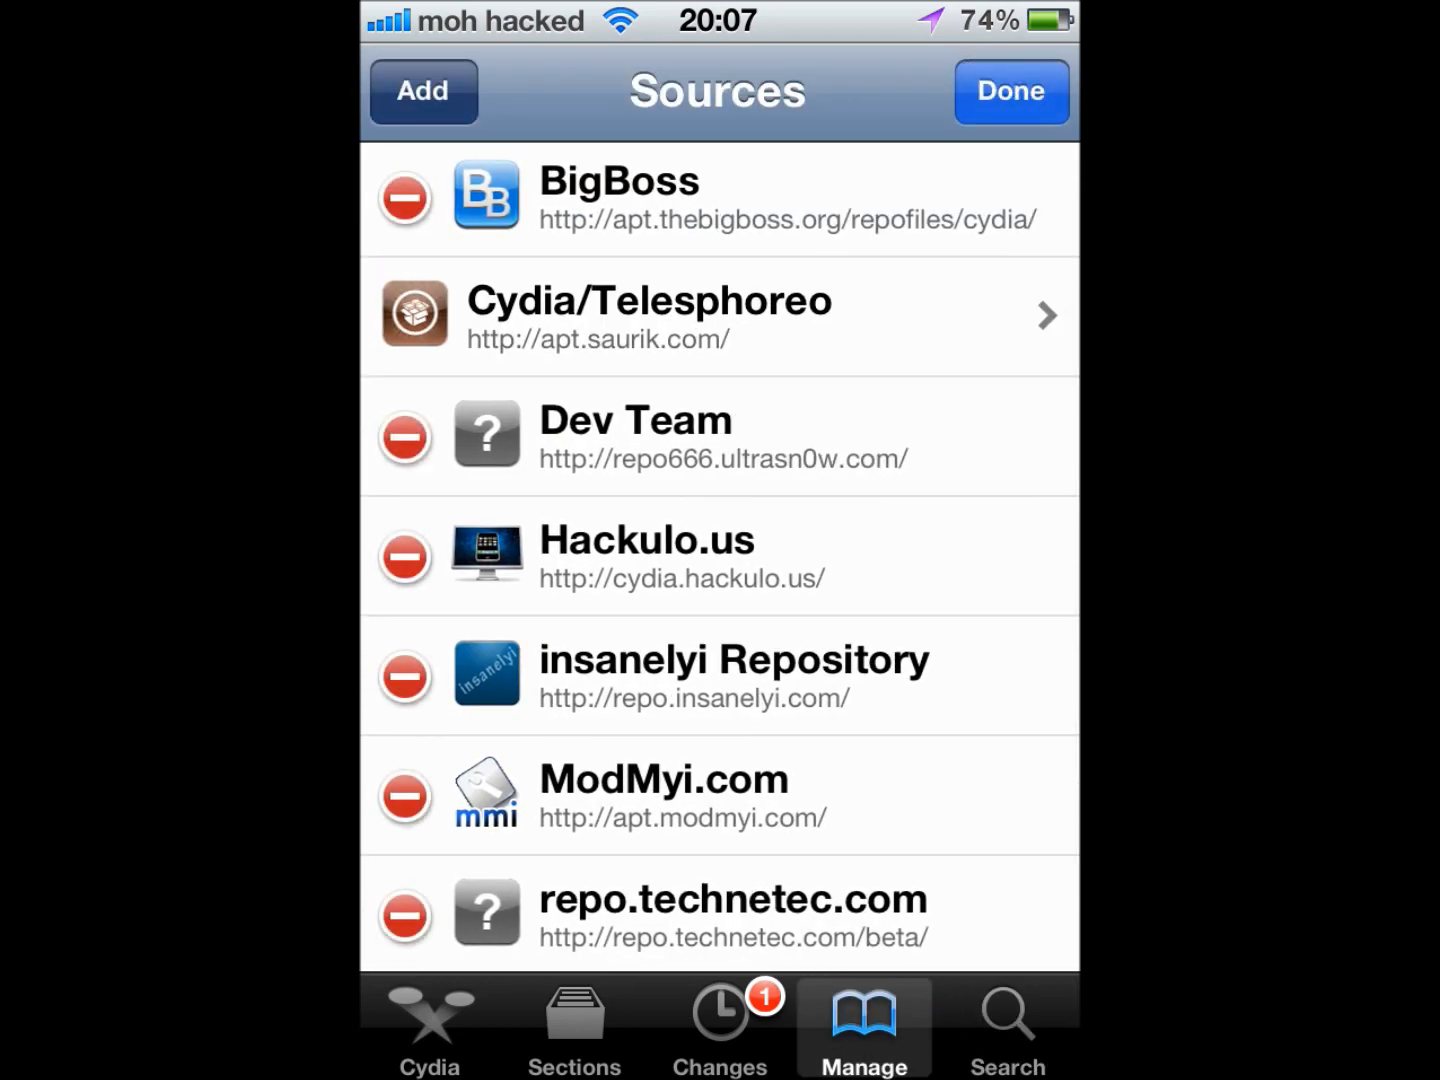
{"action": "left_click", "coordinate": [422, 91]}
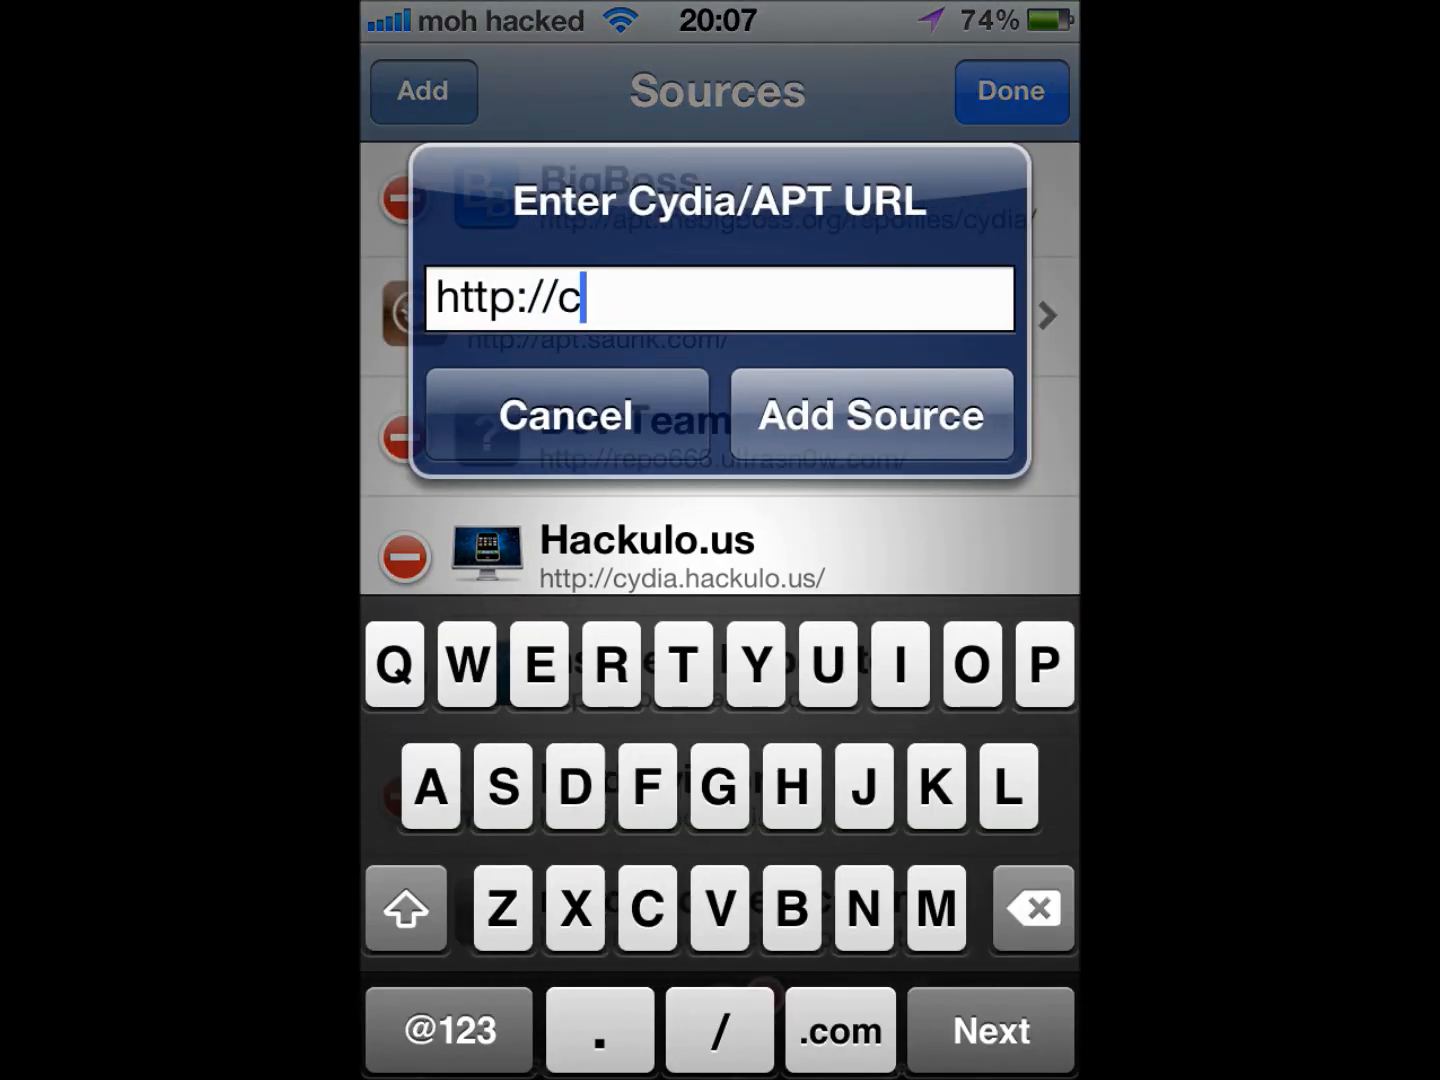
{"action": "type", "text": "ydia."}
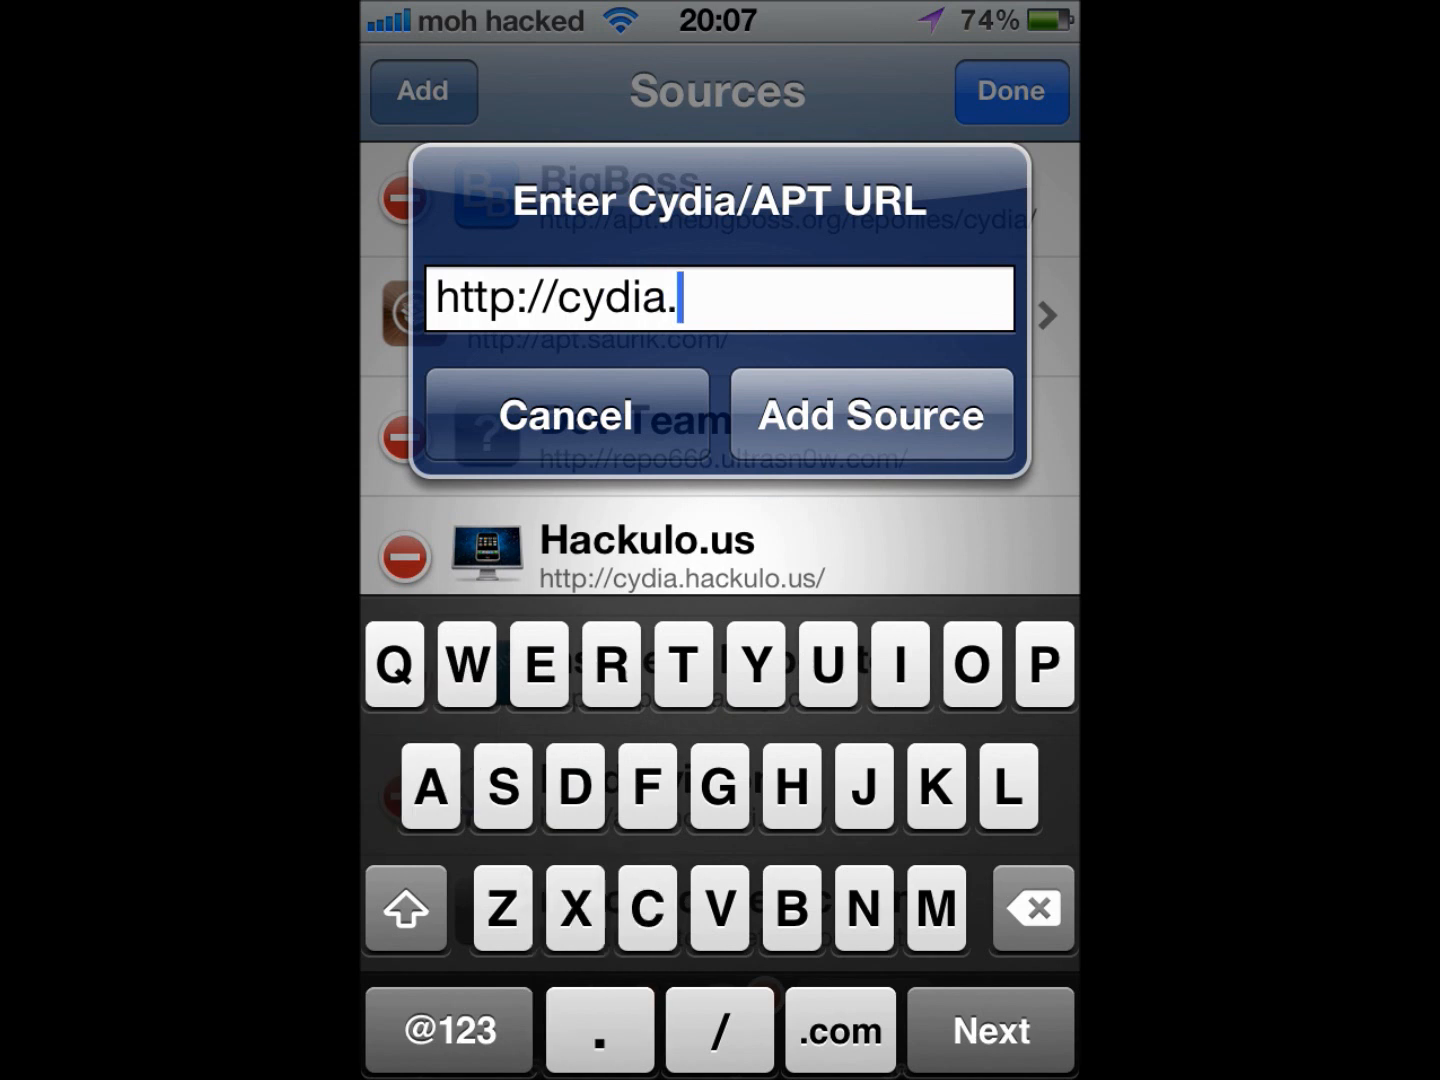
{"action": "type", "text": "hackulo."}
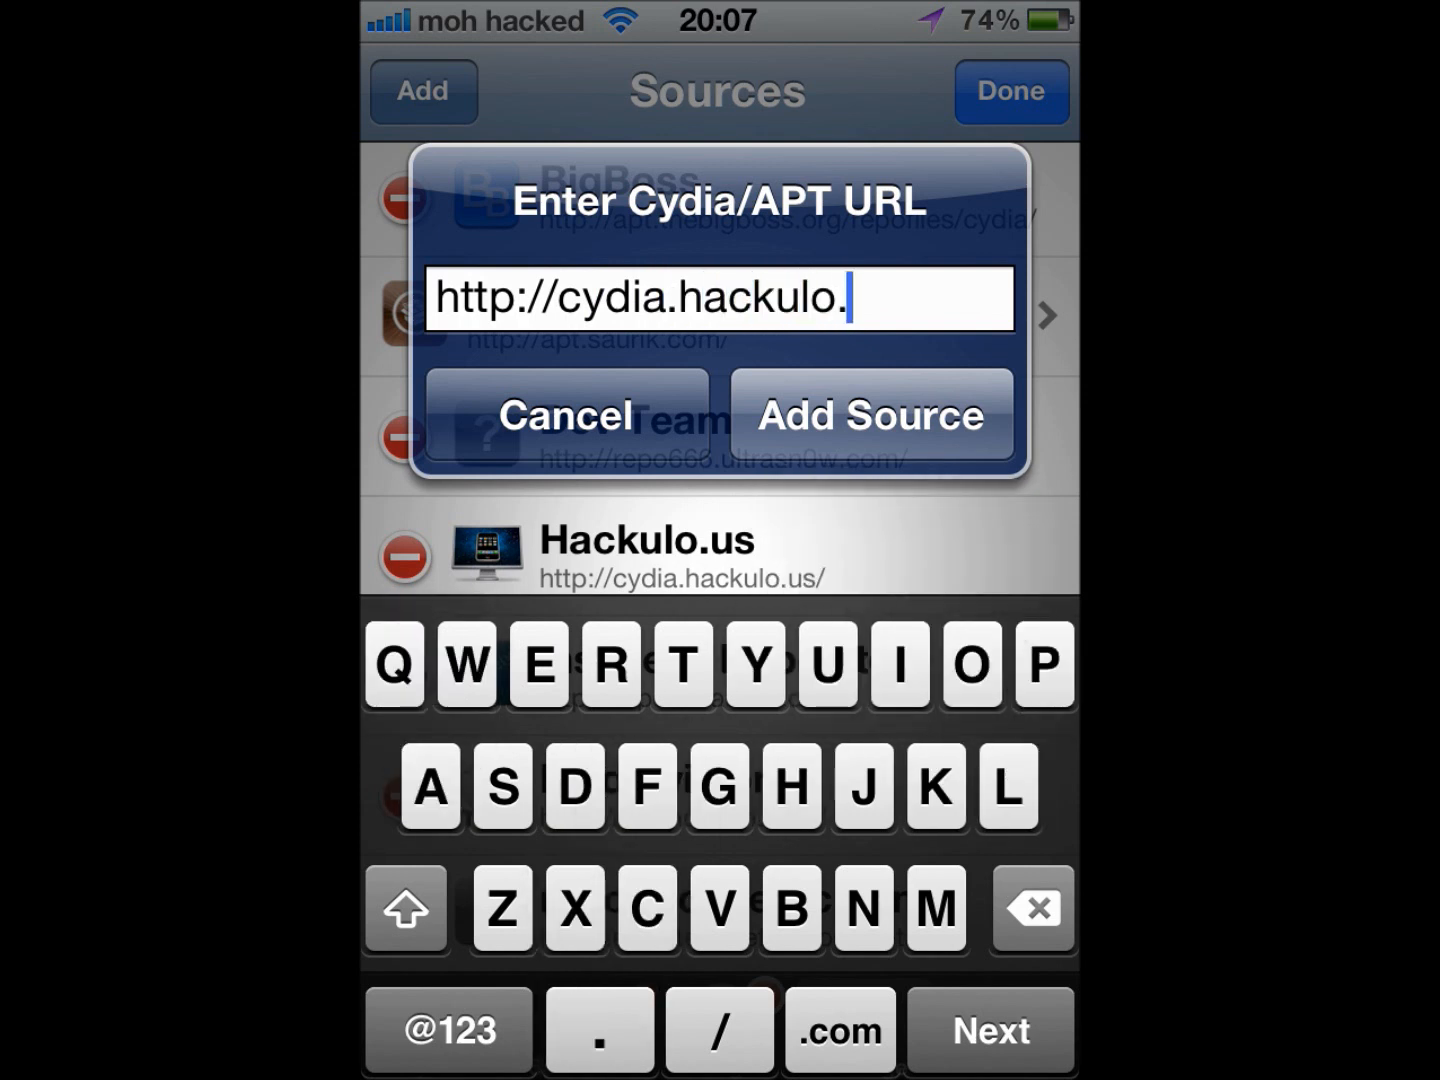
{"action": "left_click", "coordinate": [869, 415]}
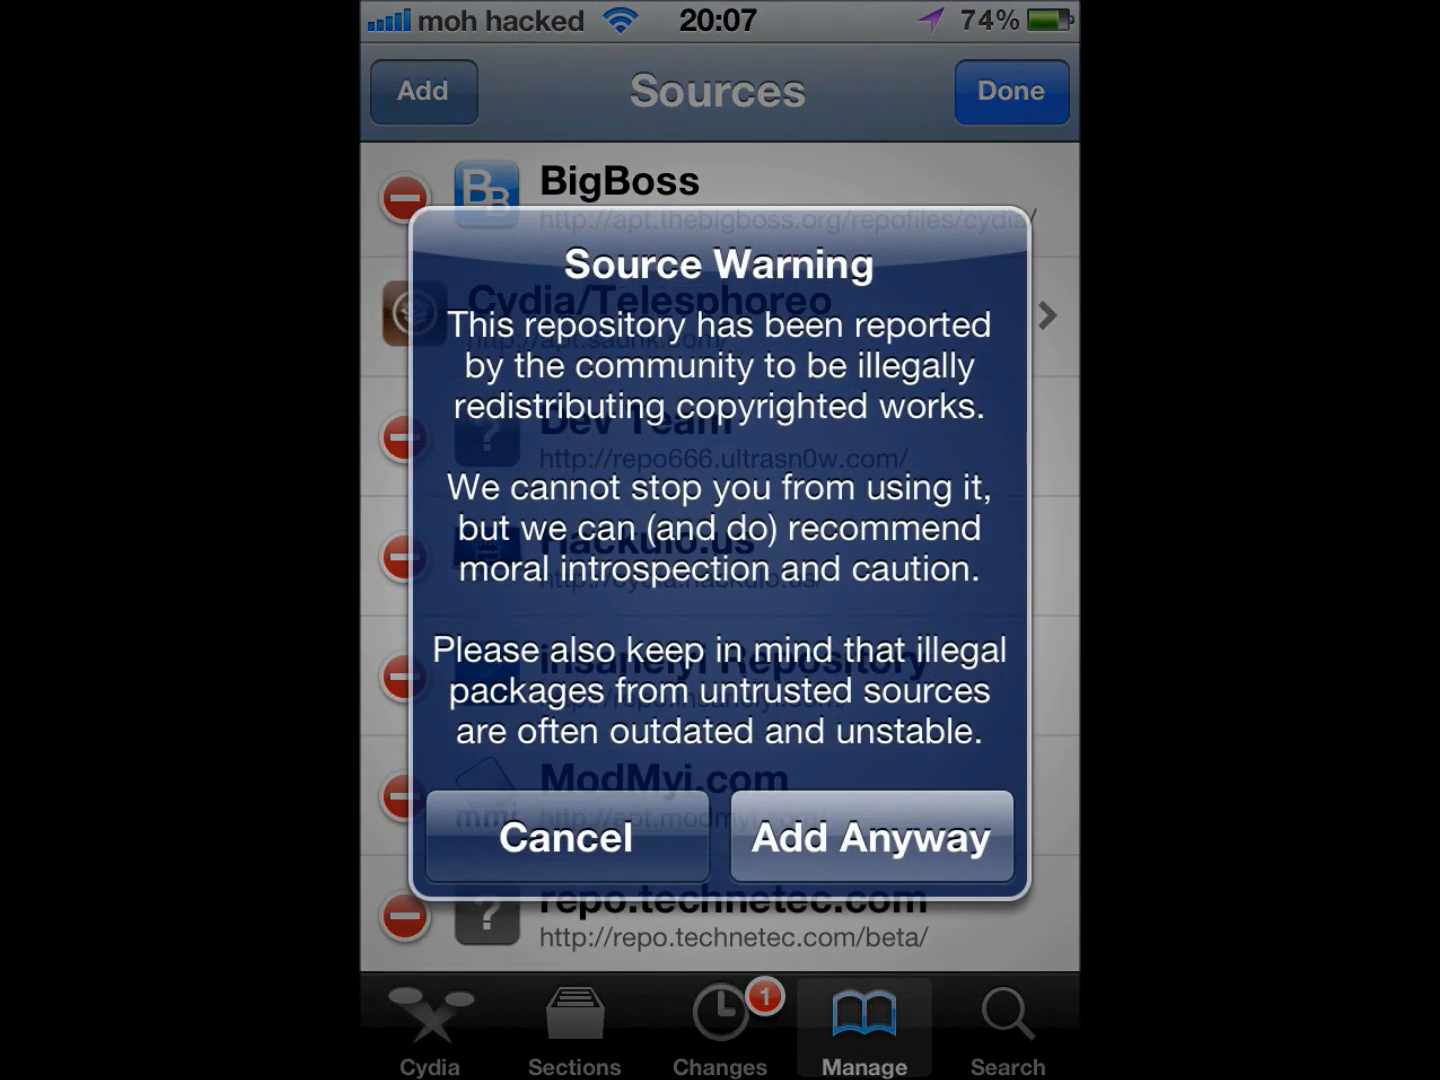
{"action": "left_click", "coordinate": [566, 838]}
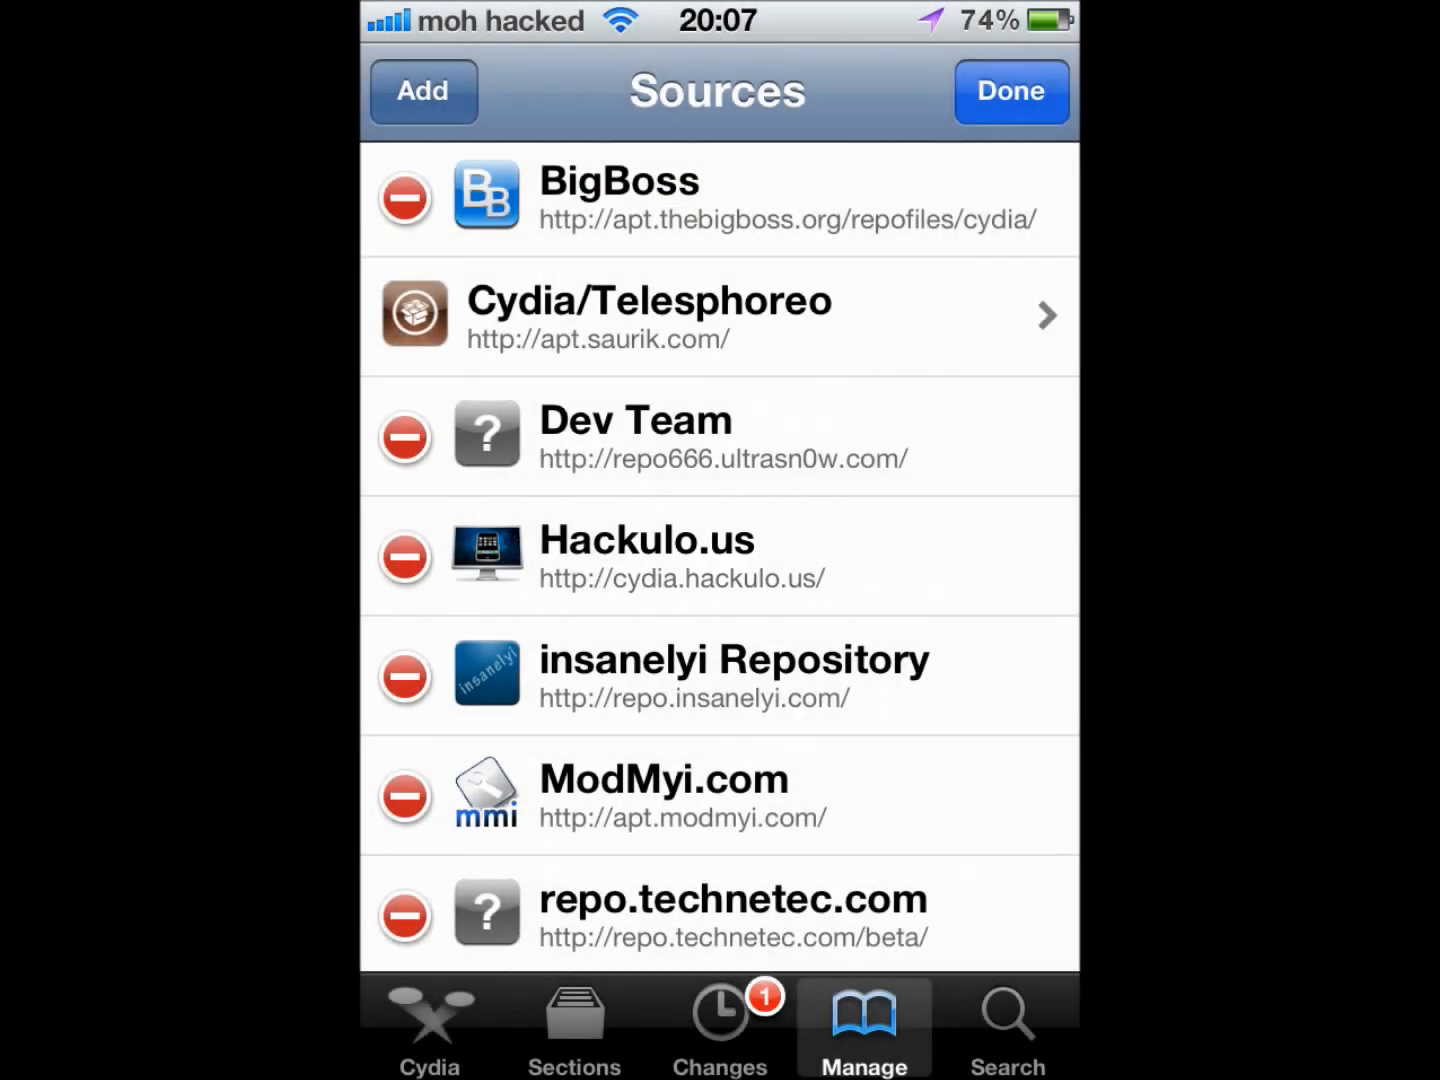
{"action": "left_click", "coordinate": [1011, 91]}
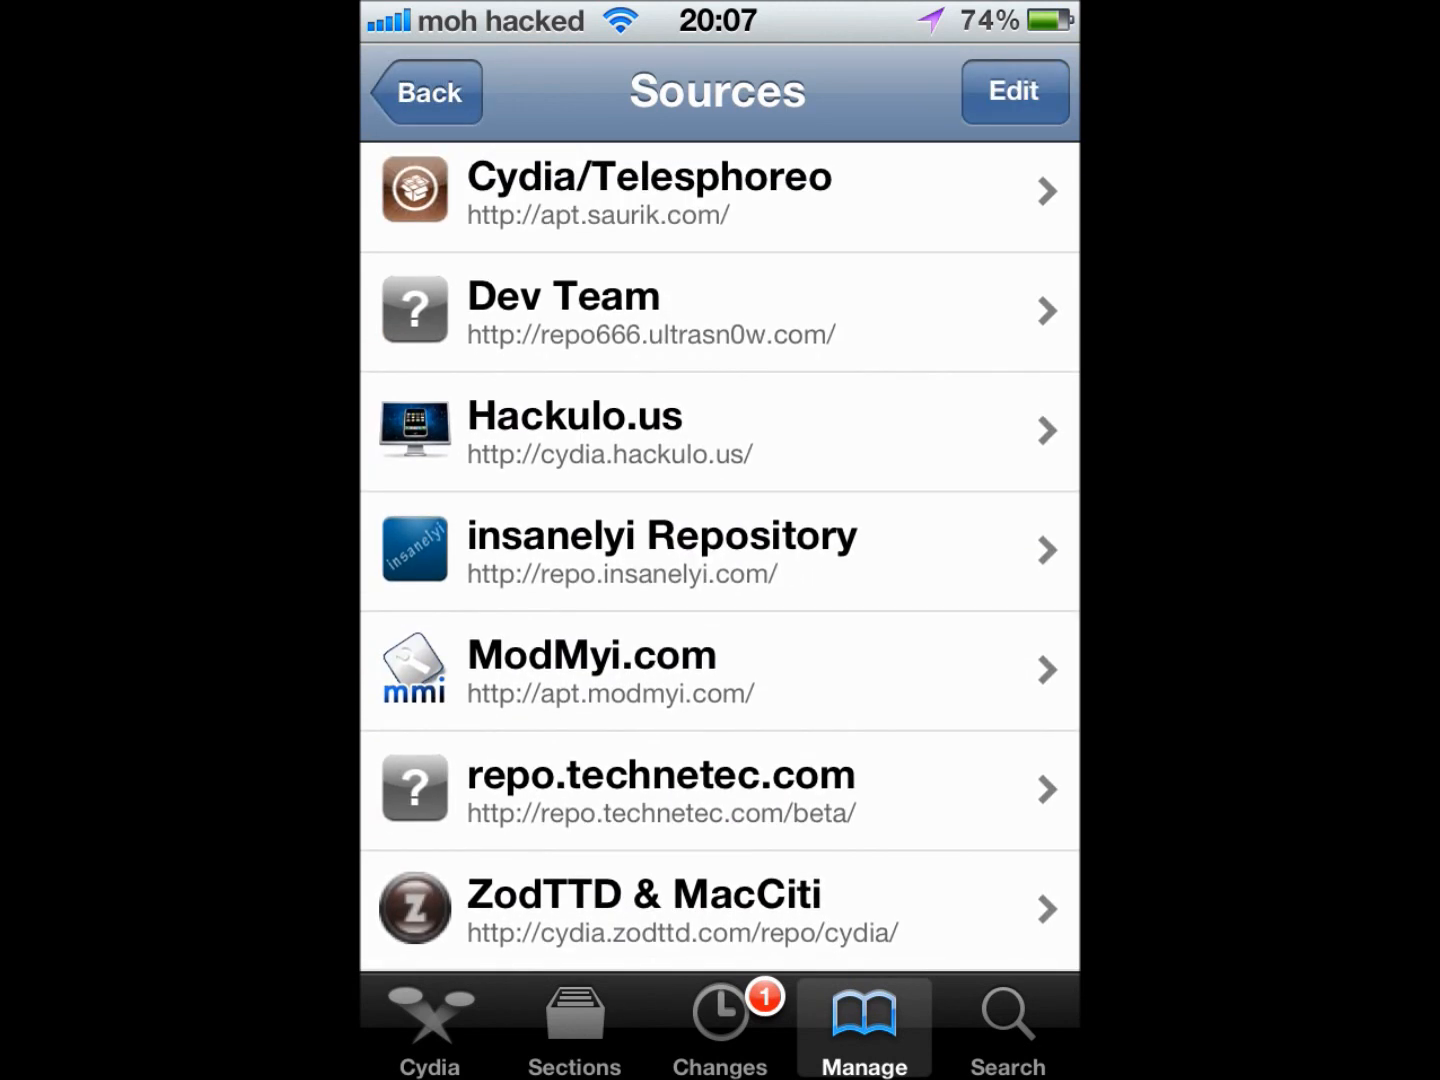
{"action": "scroll", "scroll_direction": "down", "scroll_amount": 3}
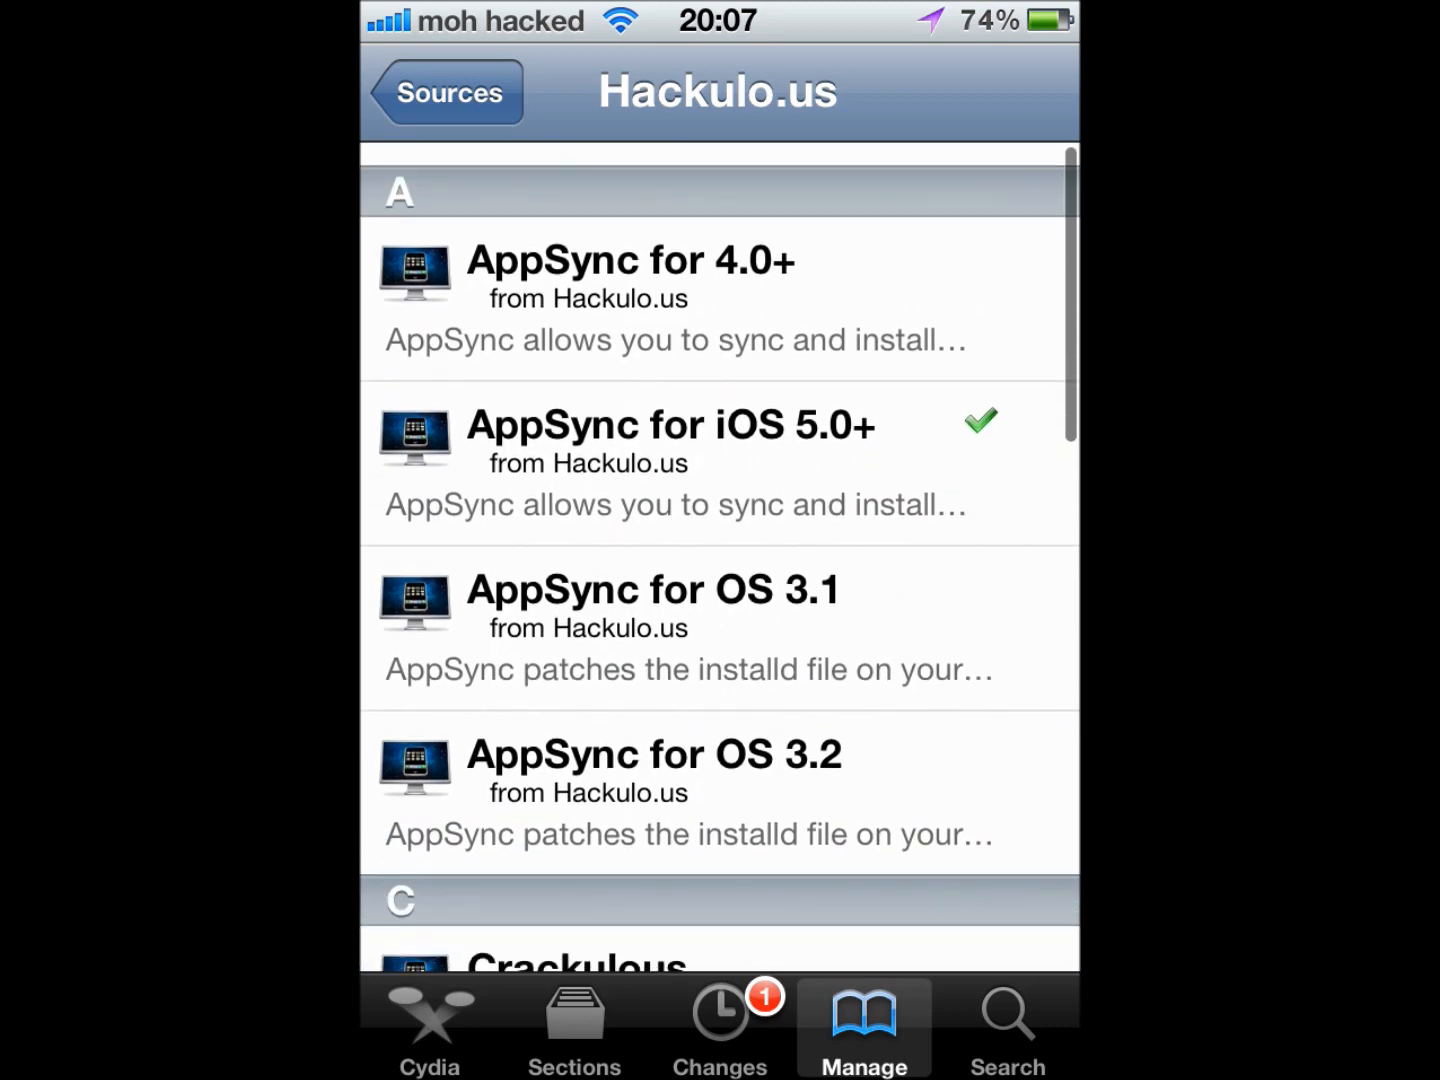
{"action": "scroll", "scroll_direction": "up", "scroll_amount": 3}
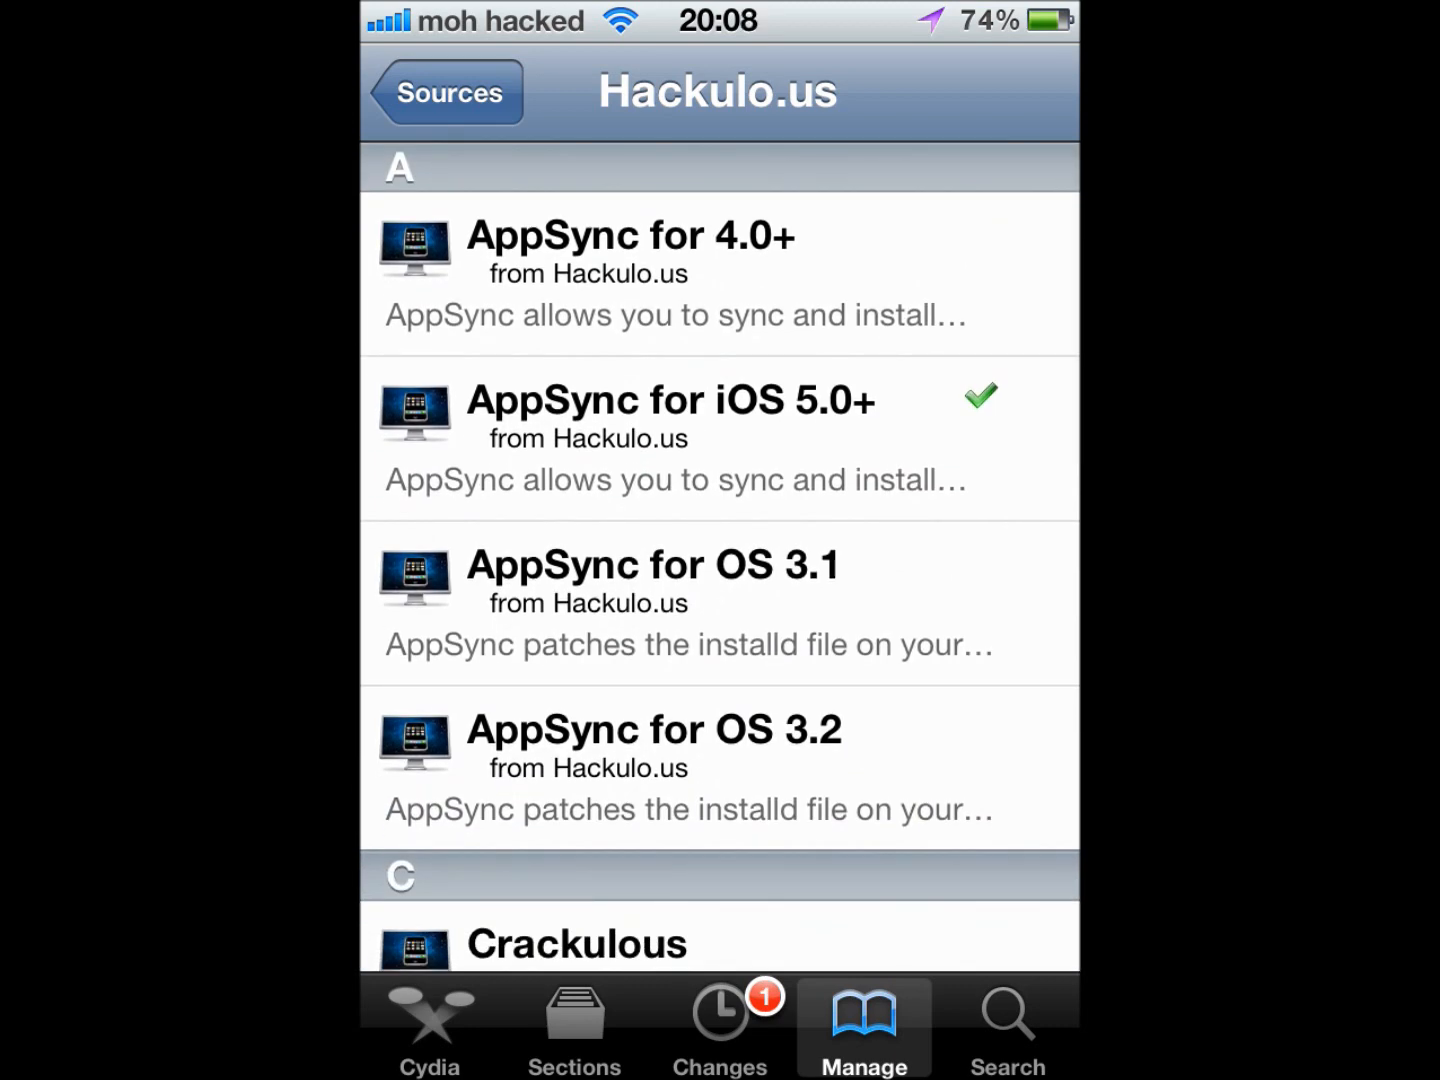
{"action": "left_click", "coordinate": [675, 438]}
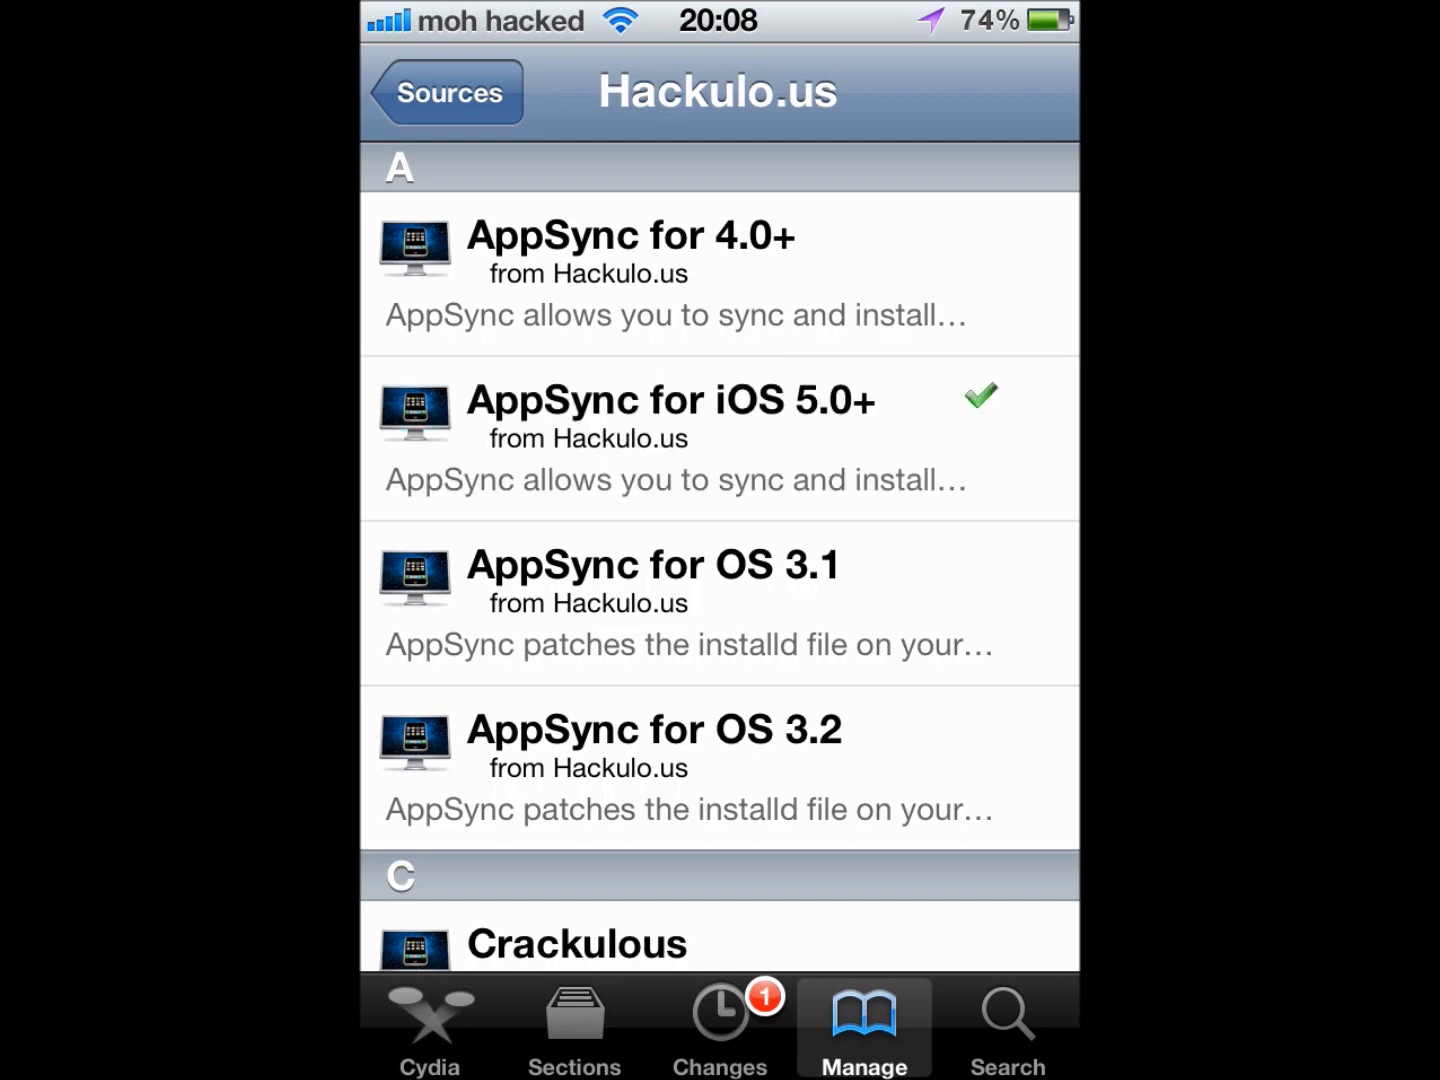
{"action": "scroll", "scroll_direction": "down", "scroll_amount": 3}
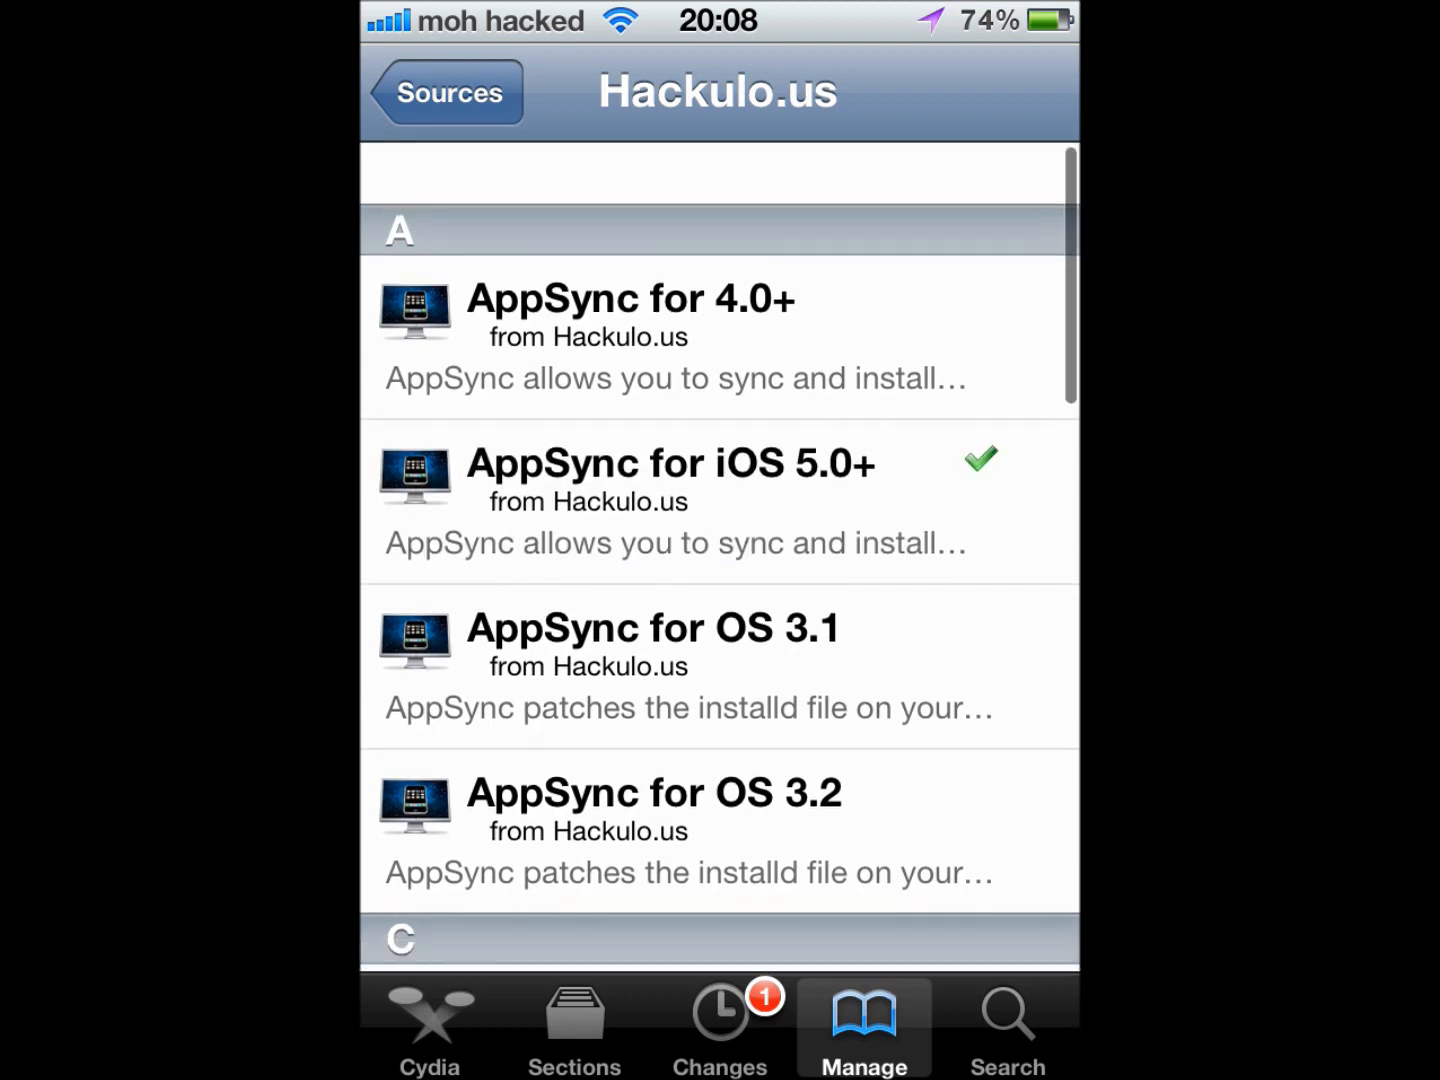
{"action": "left_click", "coordinate": [449, 92]}
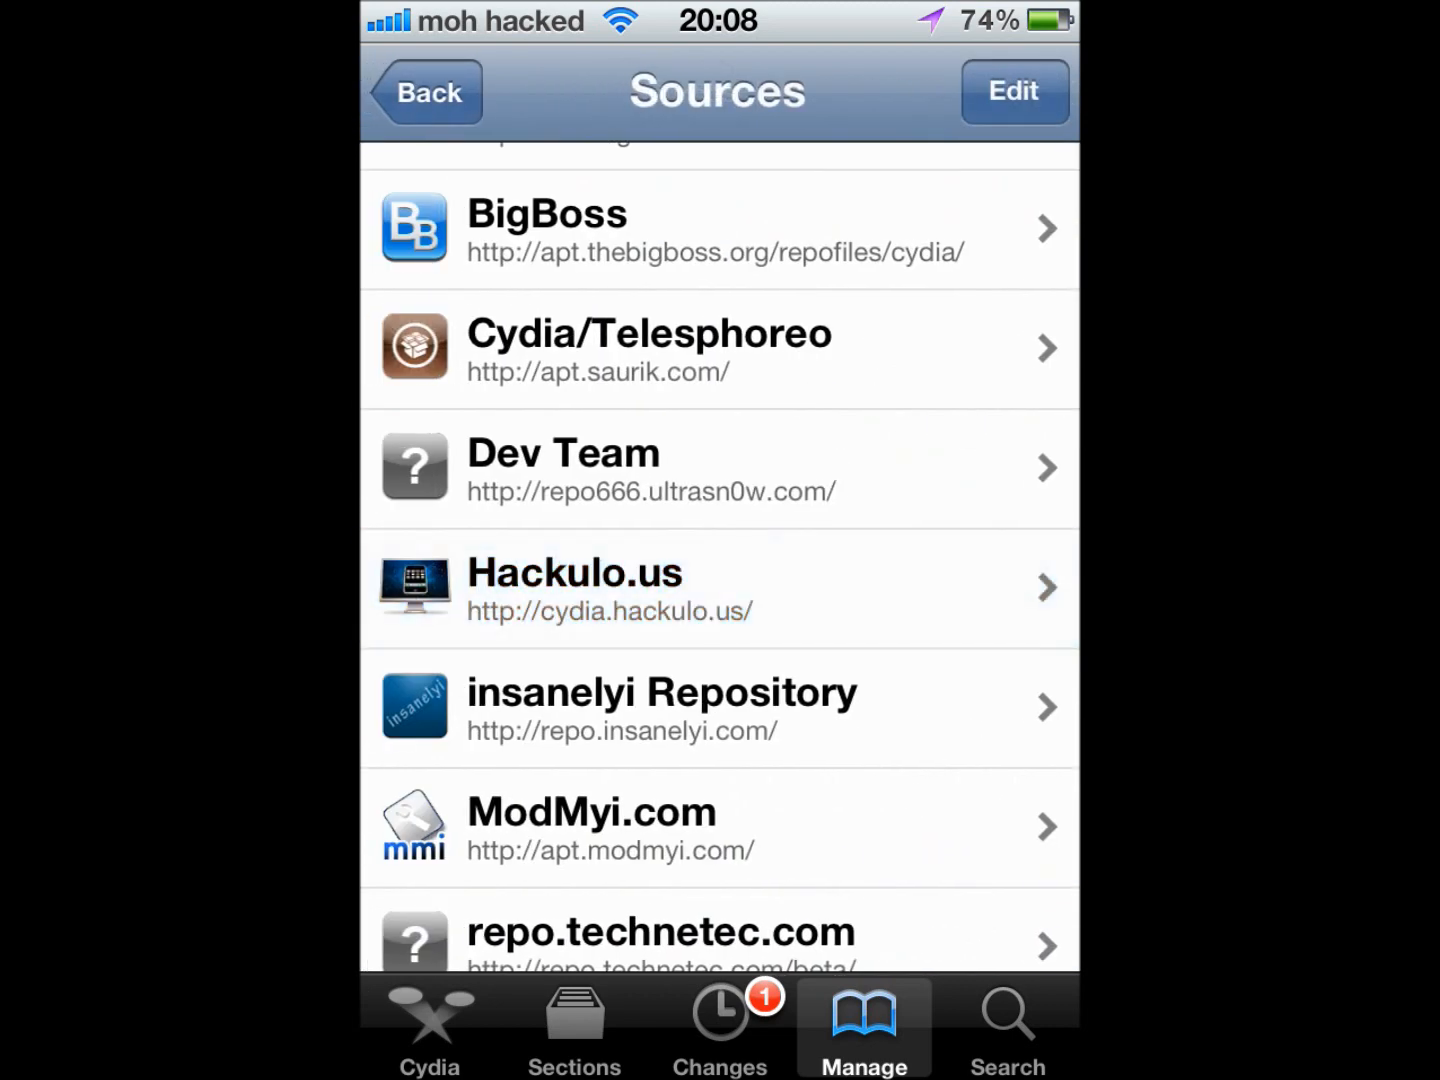
{"action": "left_click", "coordinate": [424, 92]}
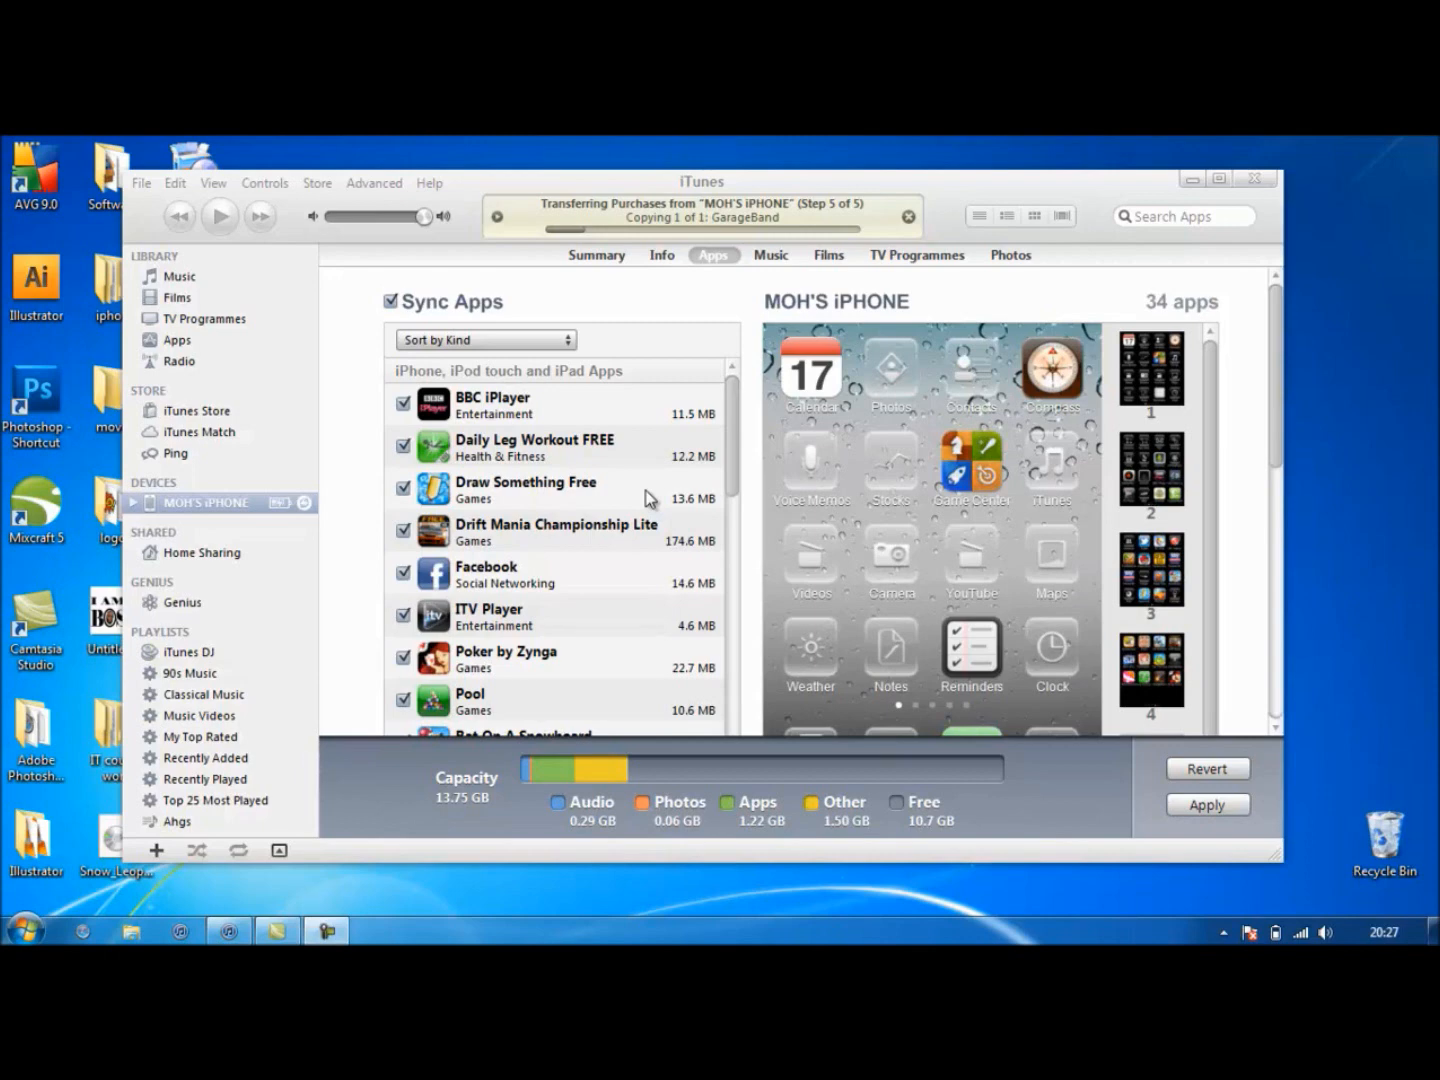
{"action": "mouse_move", "coordinate": [288, 548]}
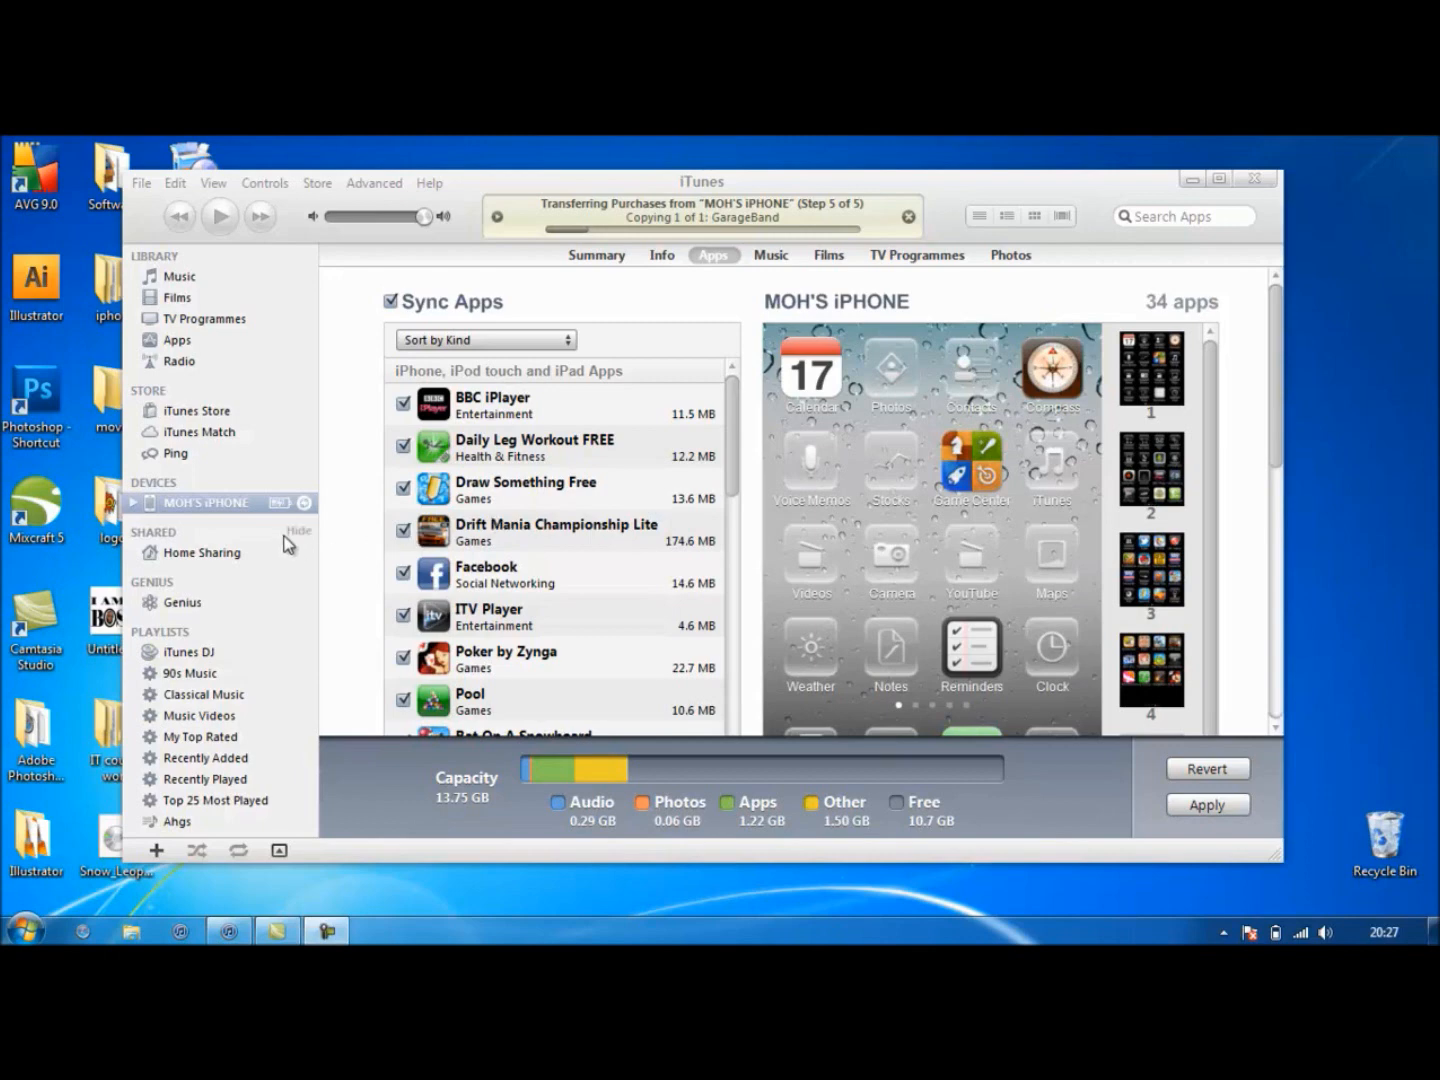
{"action": "mouse_move", "coordinate": [210, 512]}
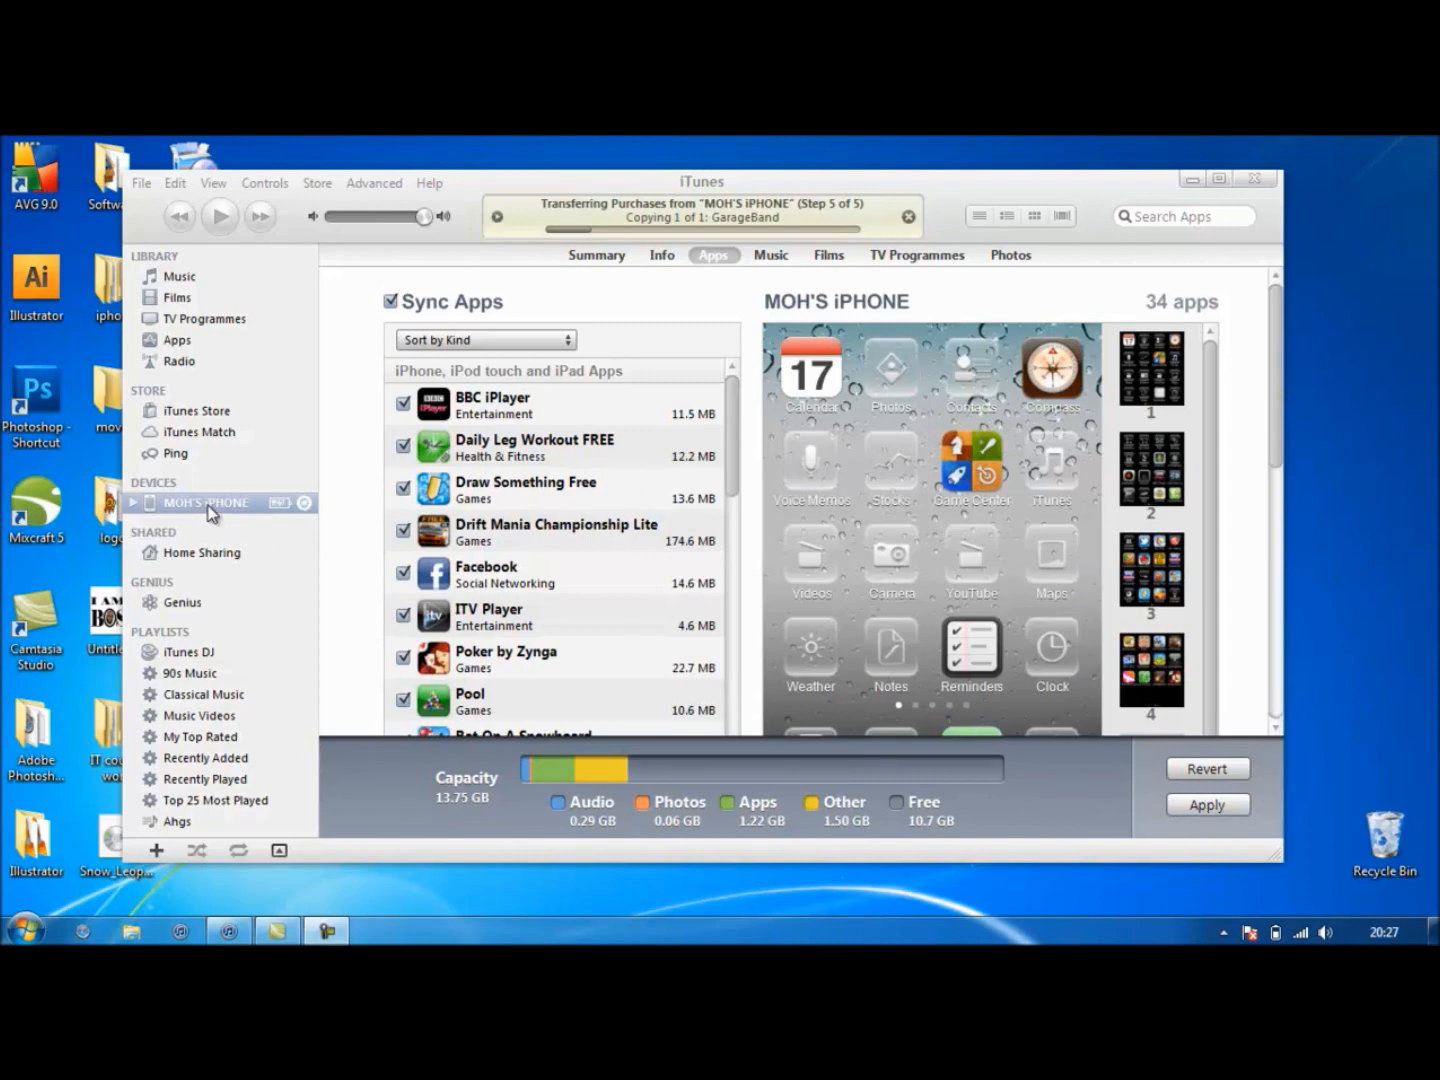
{"action": "mouse_move", "coordinate": [650, 375]}
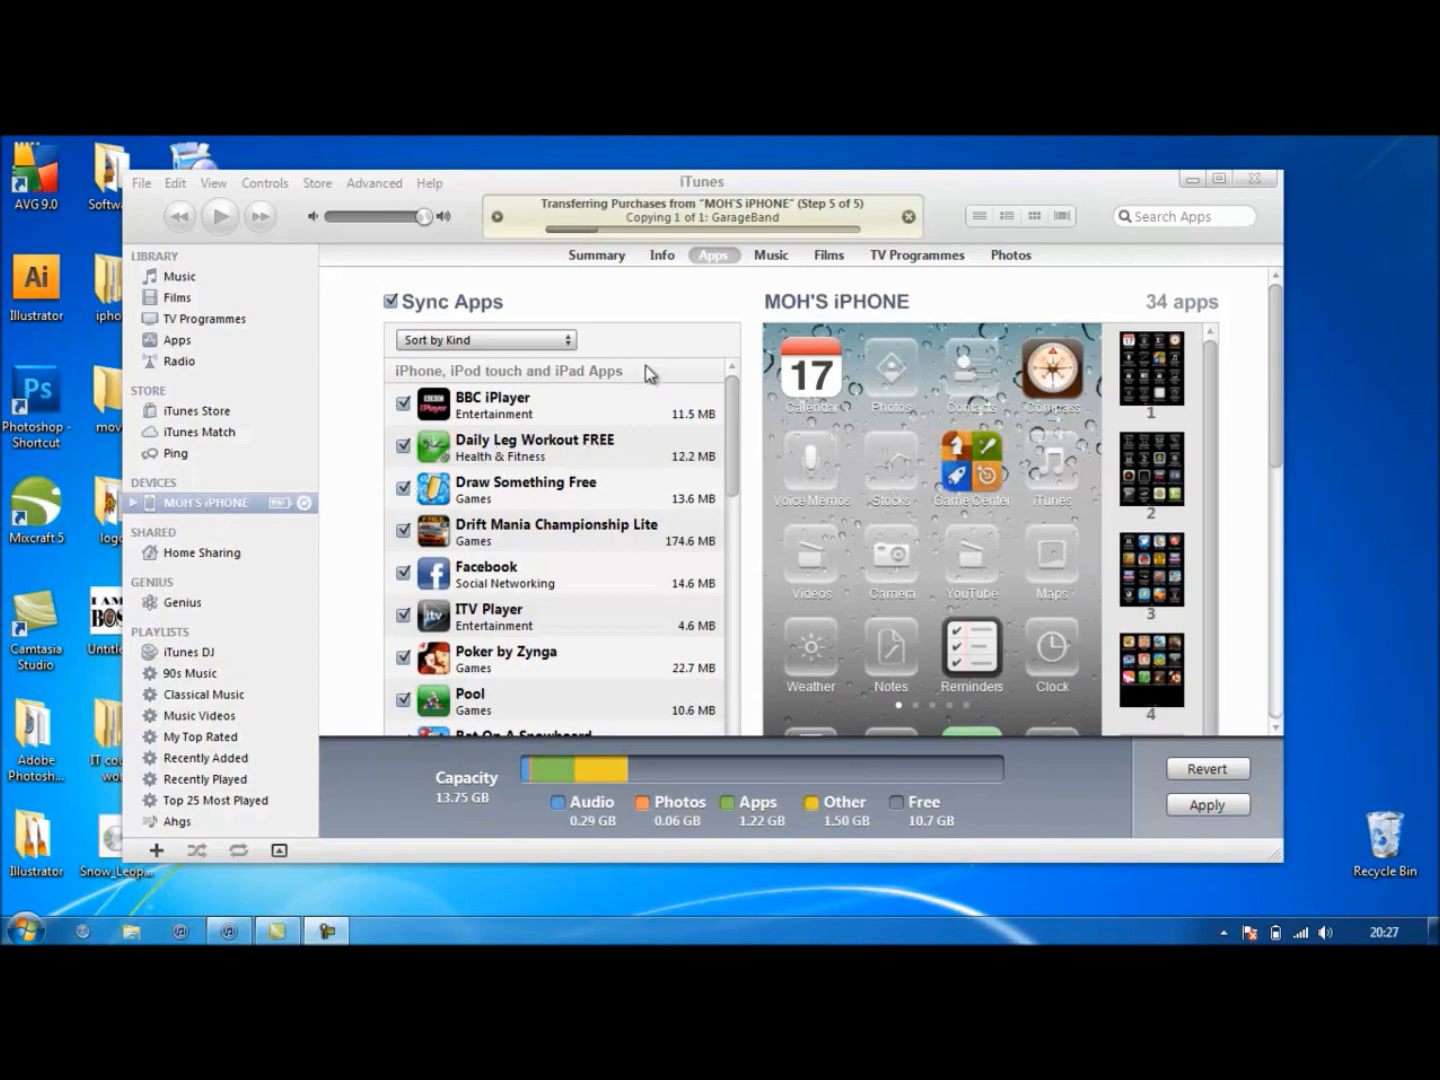
{"action": "mouse_move", "coordinate": [245, 518]}
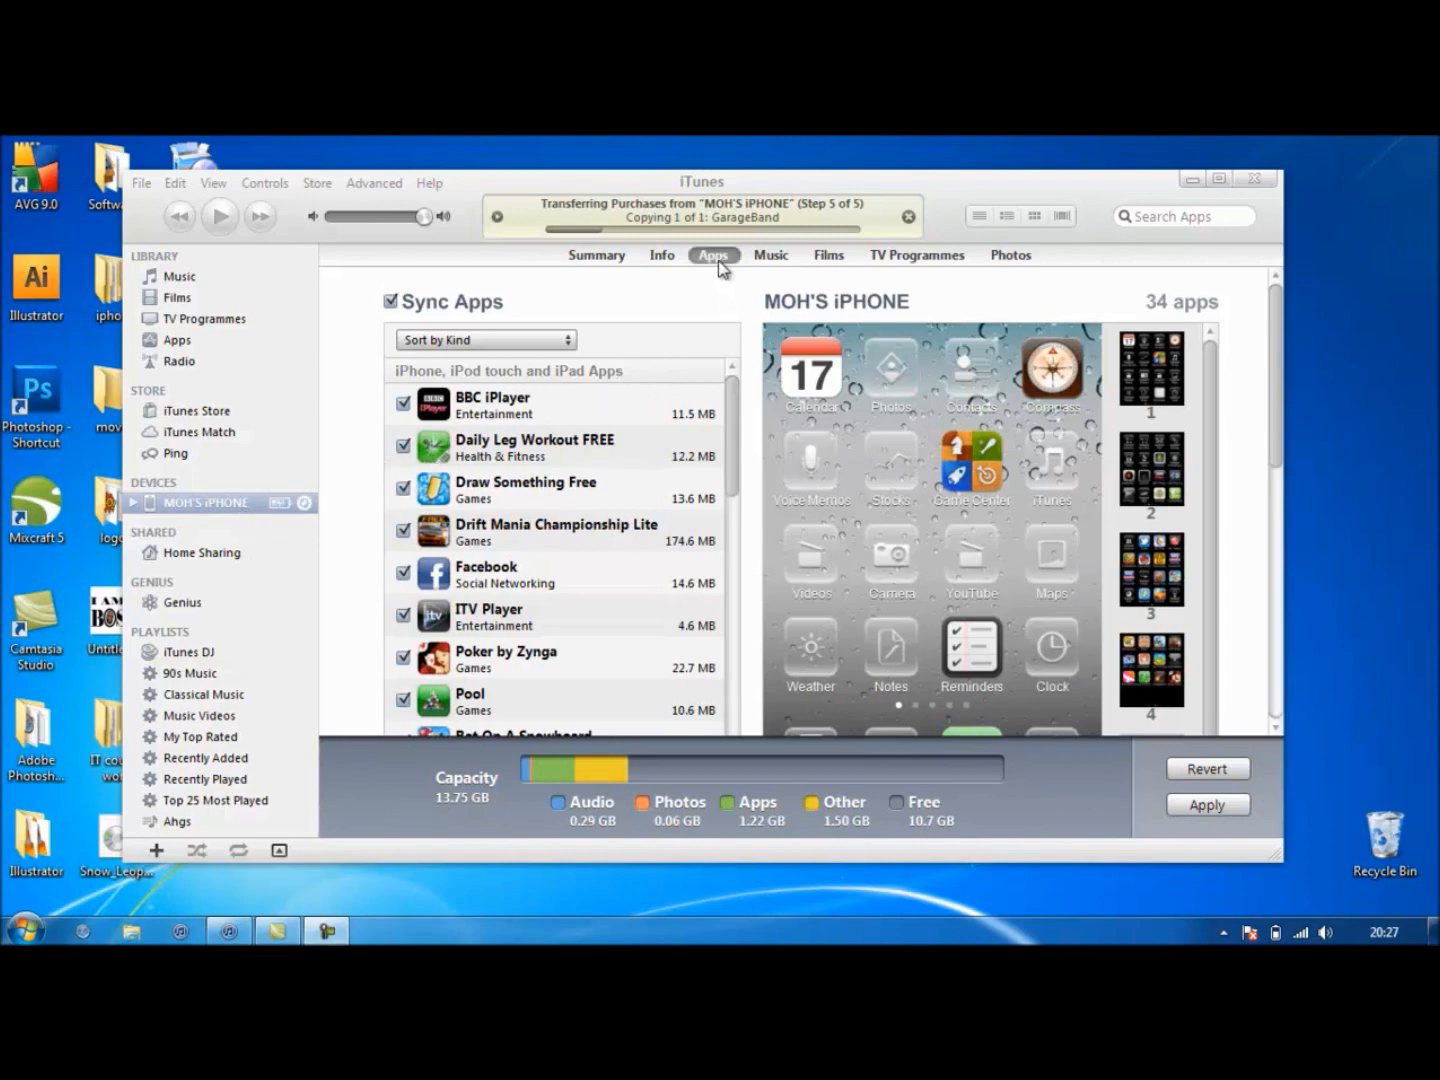
{"action": "mouse_move", "coordinate": [1190, 790]}
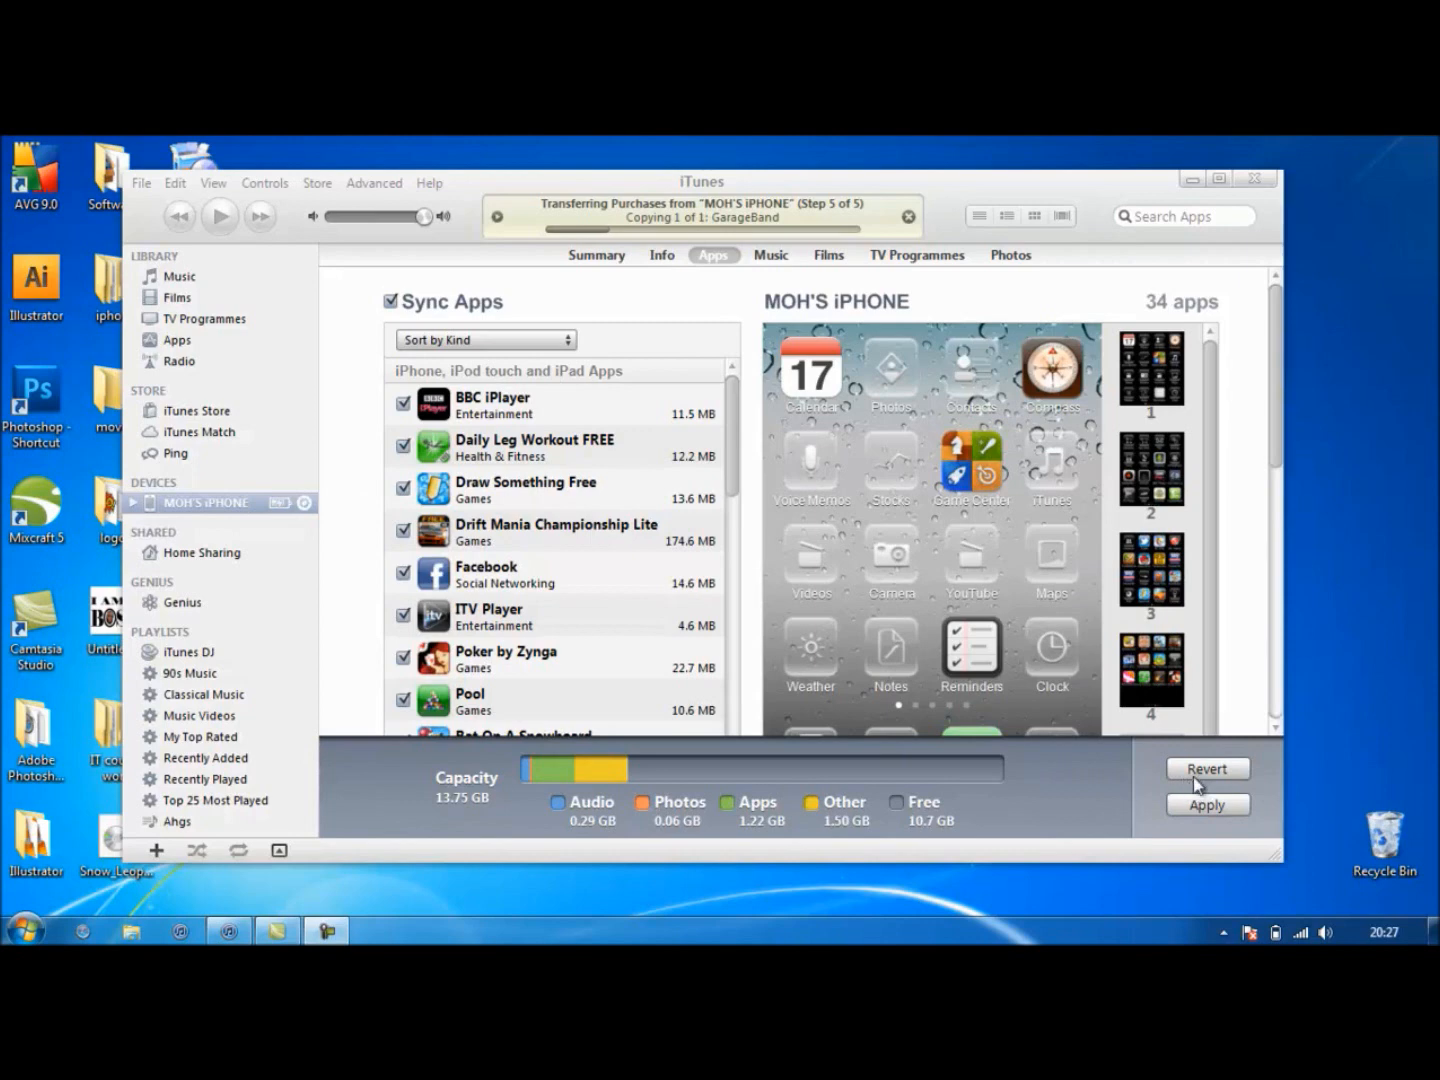
{"action": "mouse_move", "coordinate": [908, 646]}
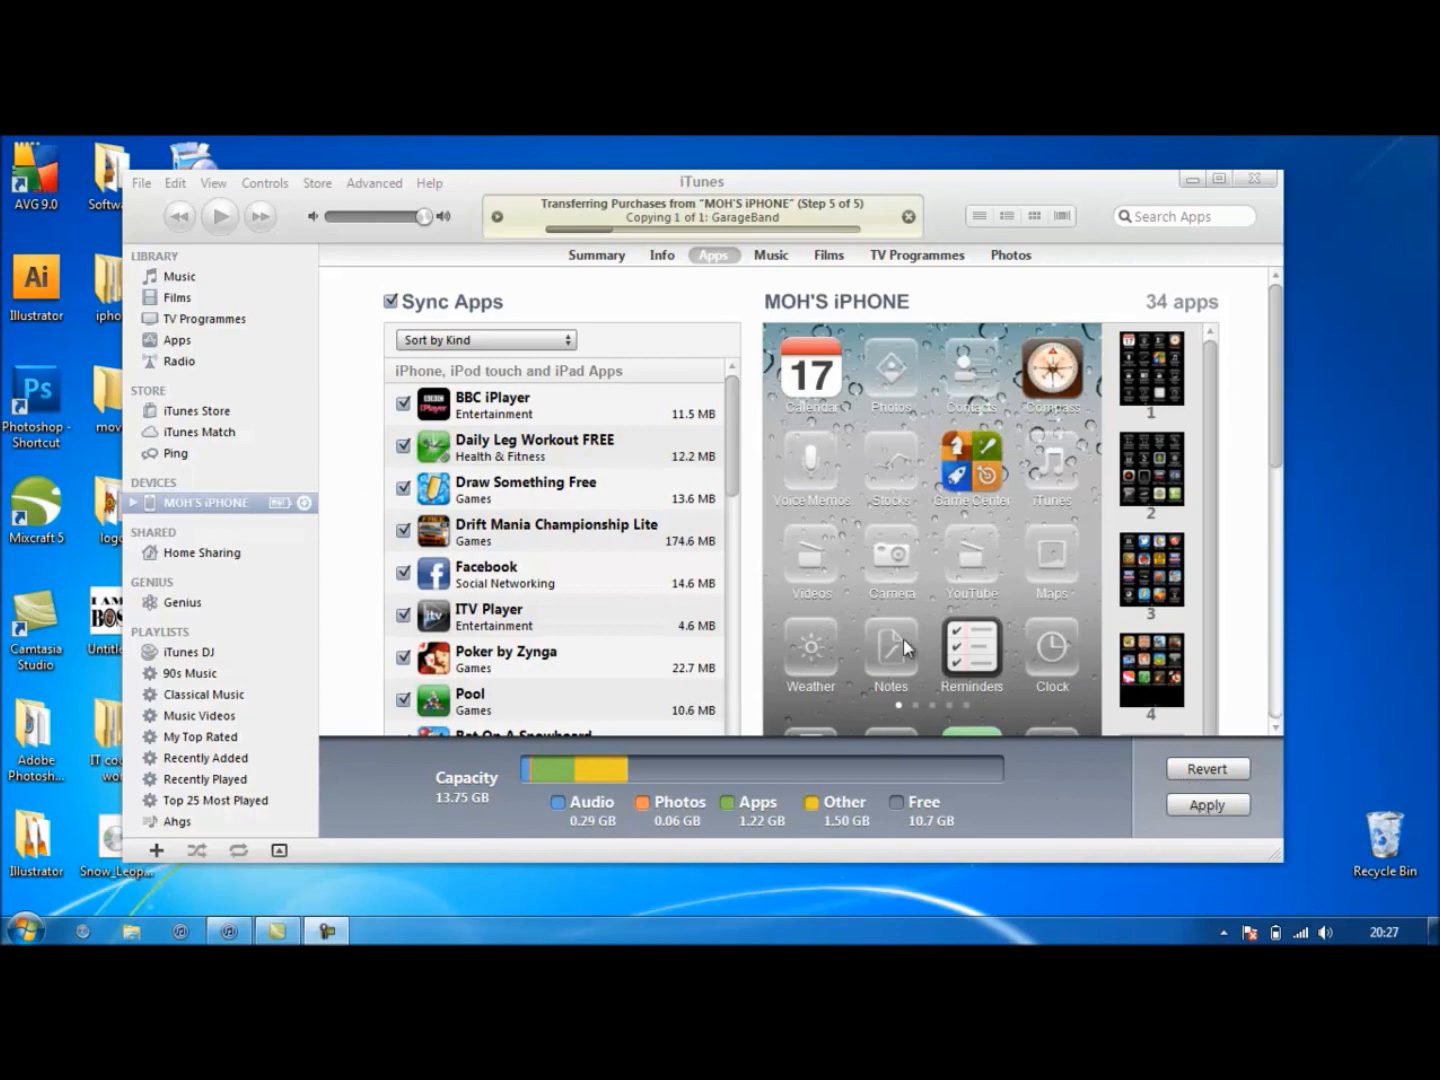
{"action": "mouse_move", "coordinate": [723, 505]}
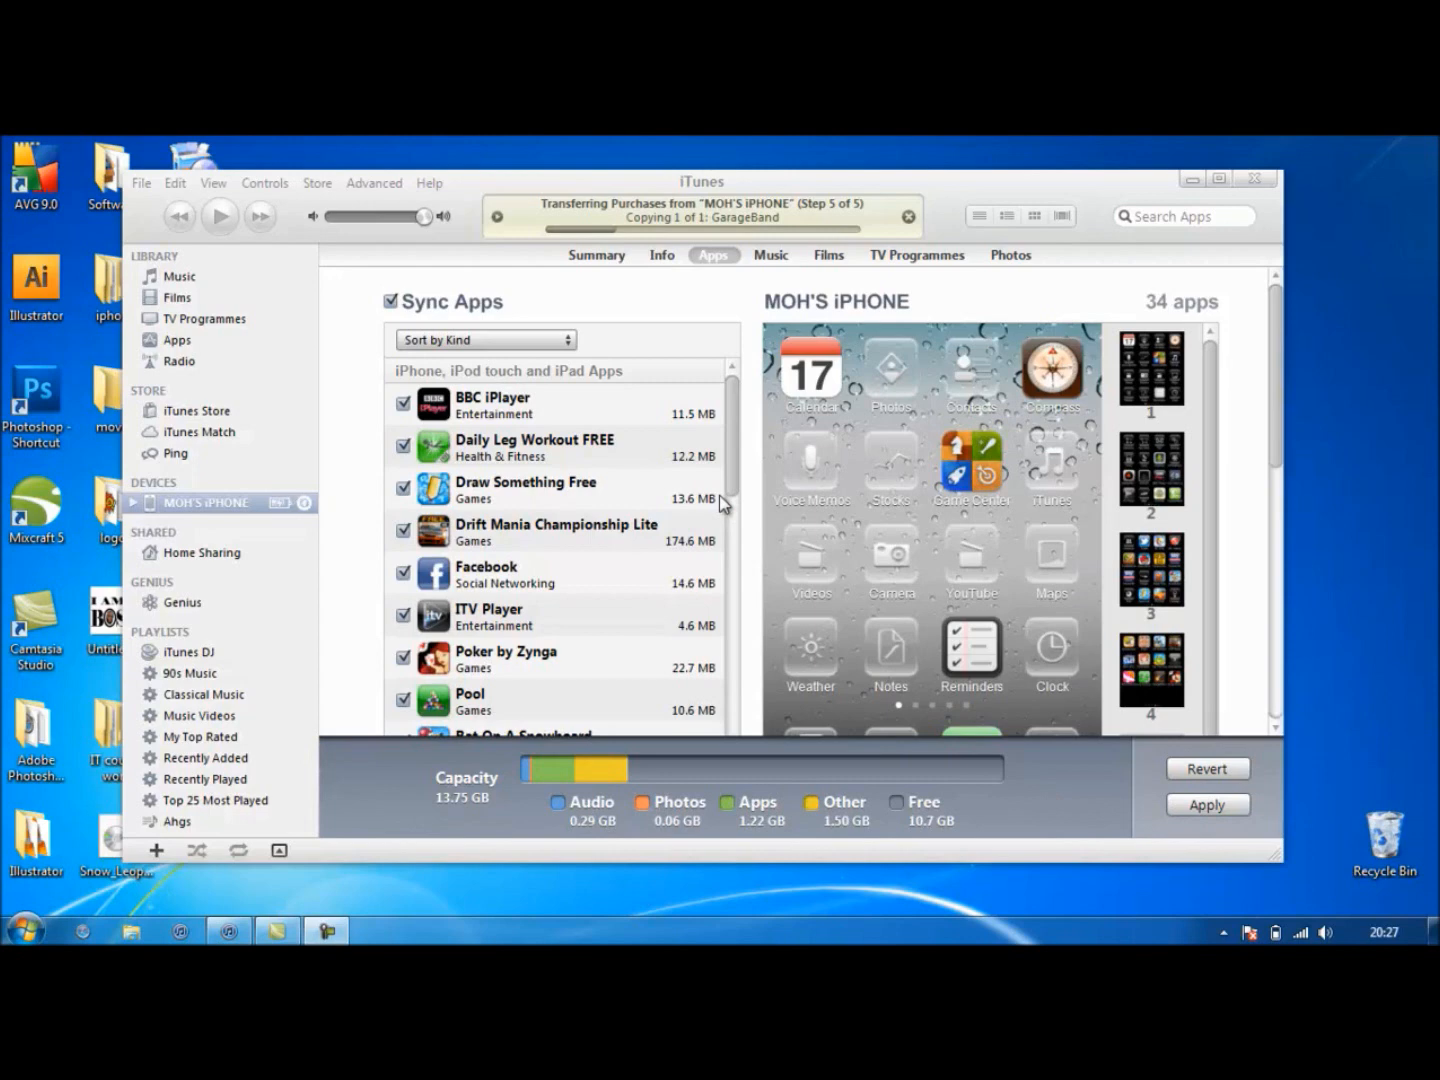